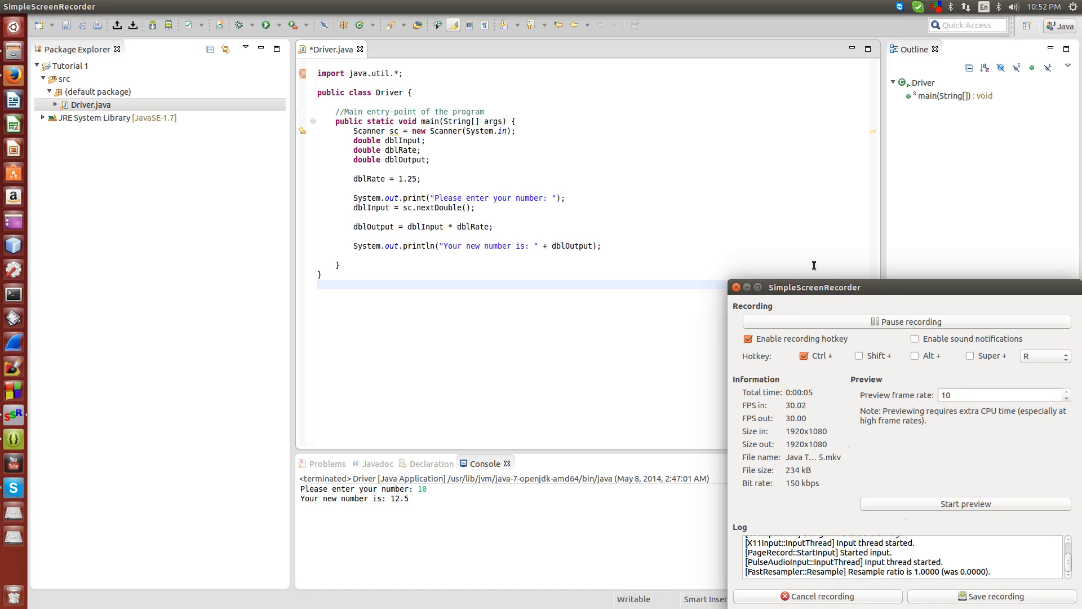
mouse_move(445, 114)
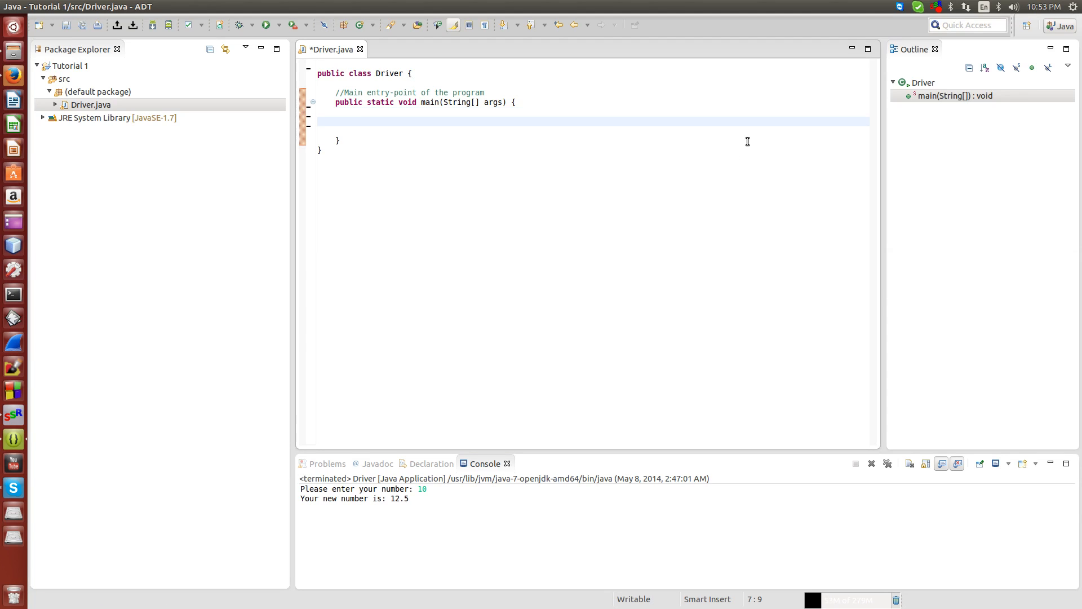
- Delete the import line and the Scanner and double statements, leaving main's body empty
click(353, 122)
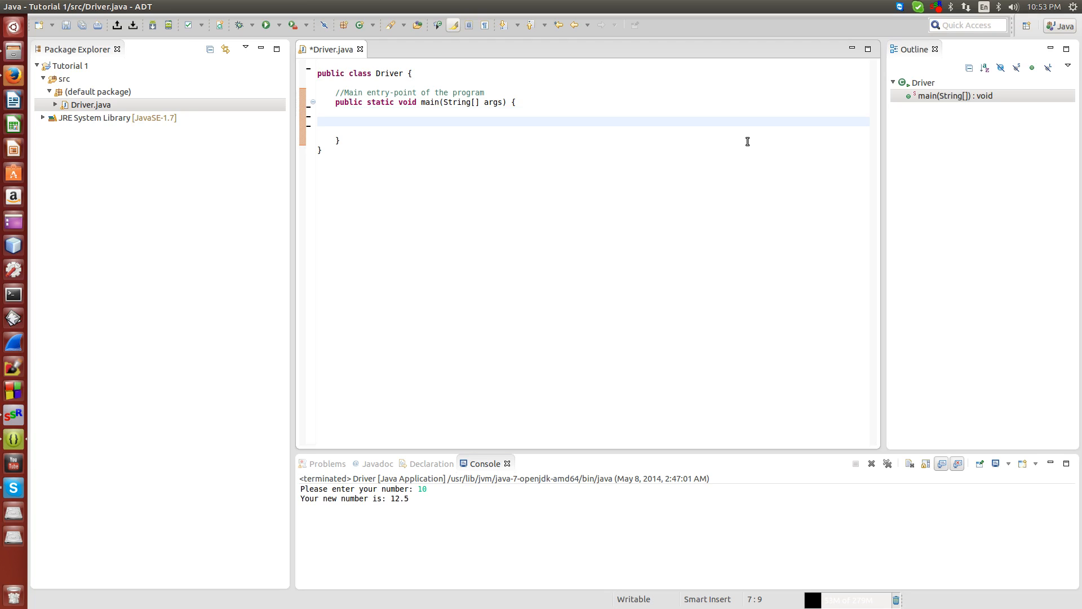
click(354, 121)
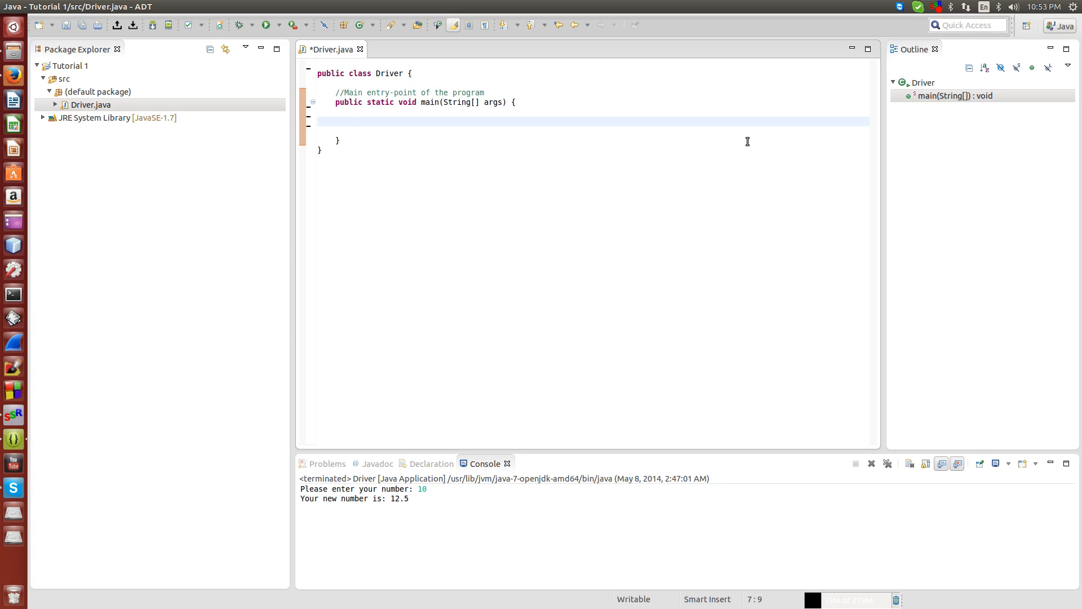
click(353, 121)
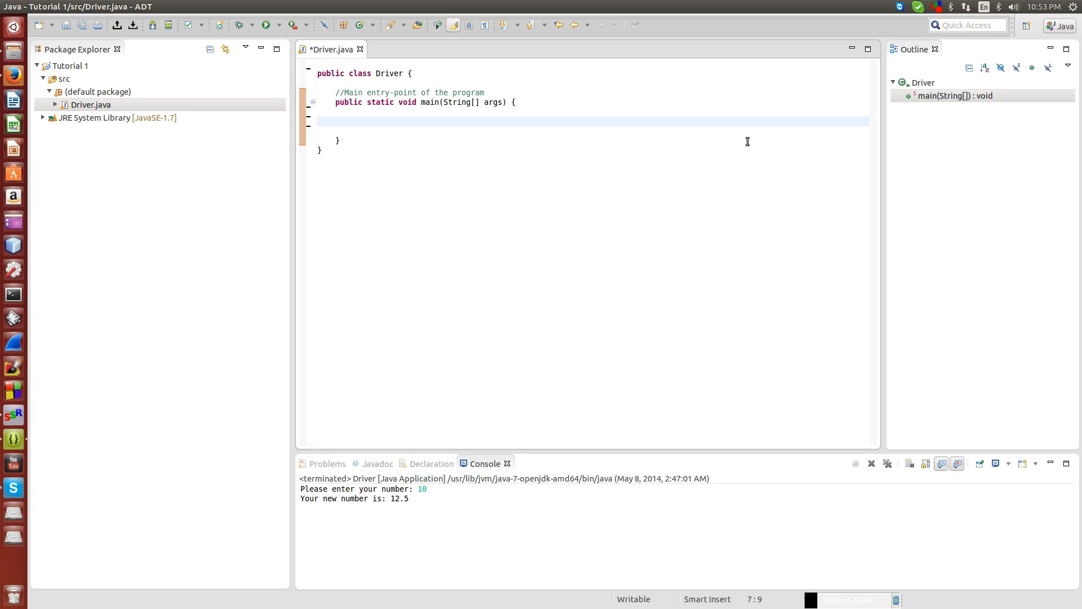
click(354, 122)
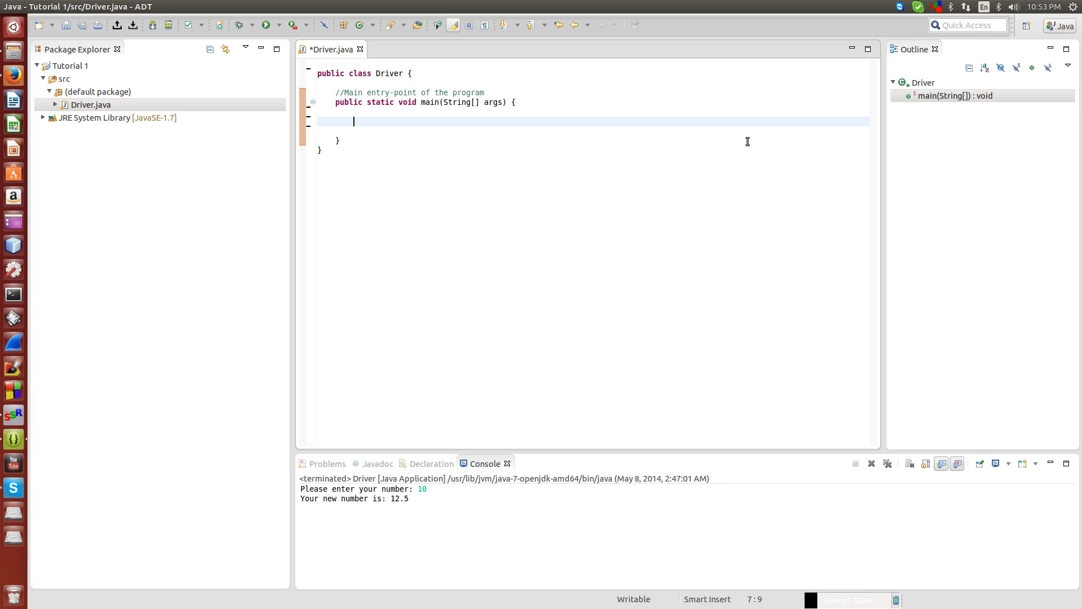
- Declare 'int i = 0;' and add an empty 'while (i <= 10)' loop in main
text(int i =)
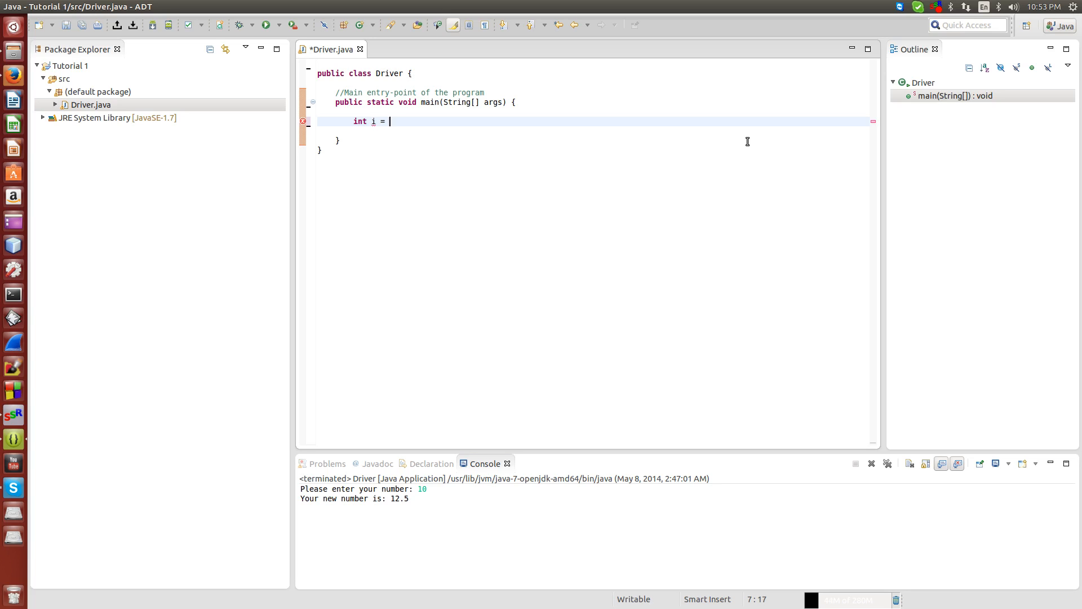
text(0;)
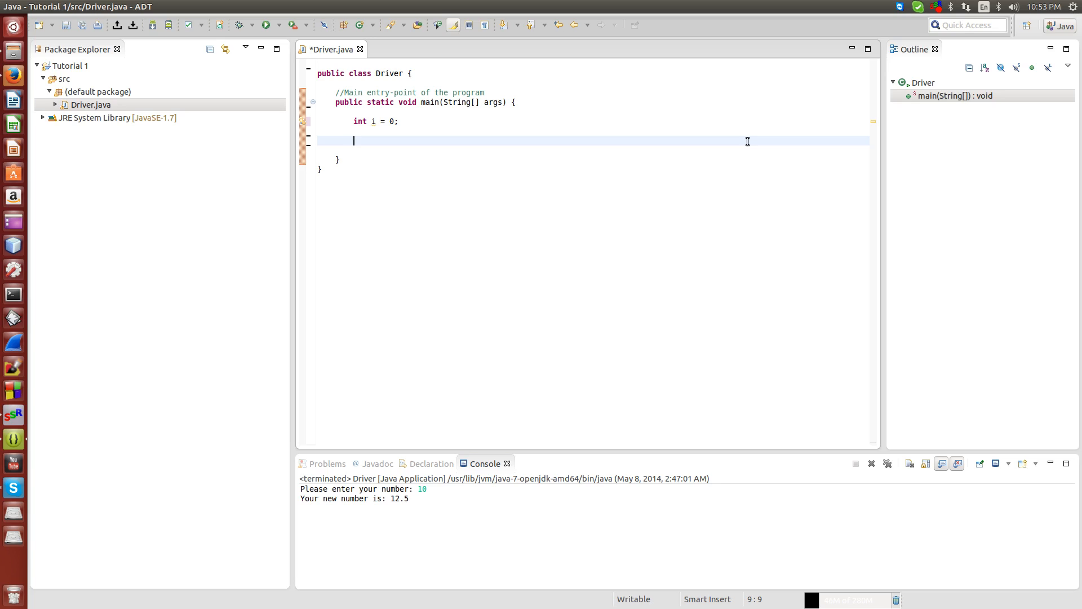
text(while)
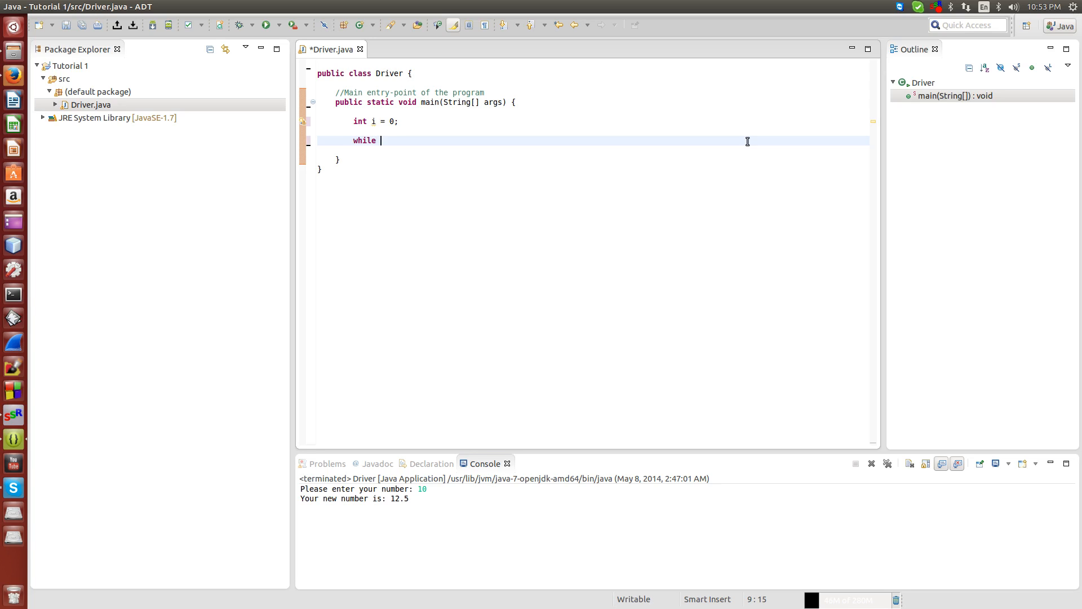
text((i ))
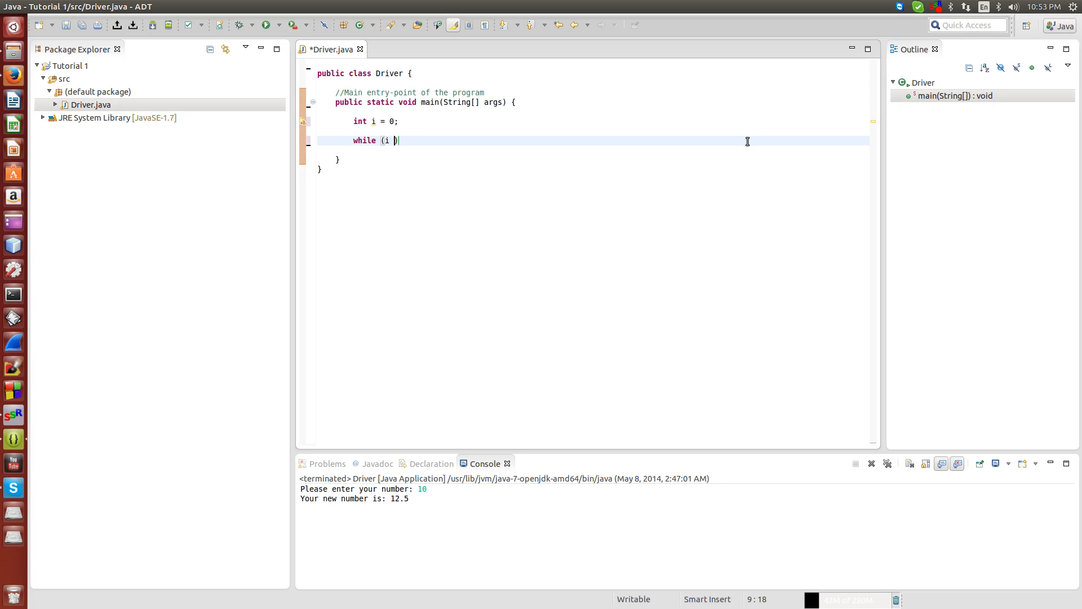
text(<= 19)
text({)
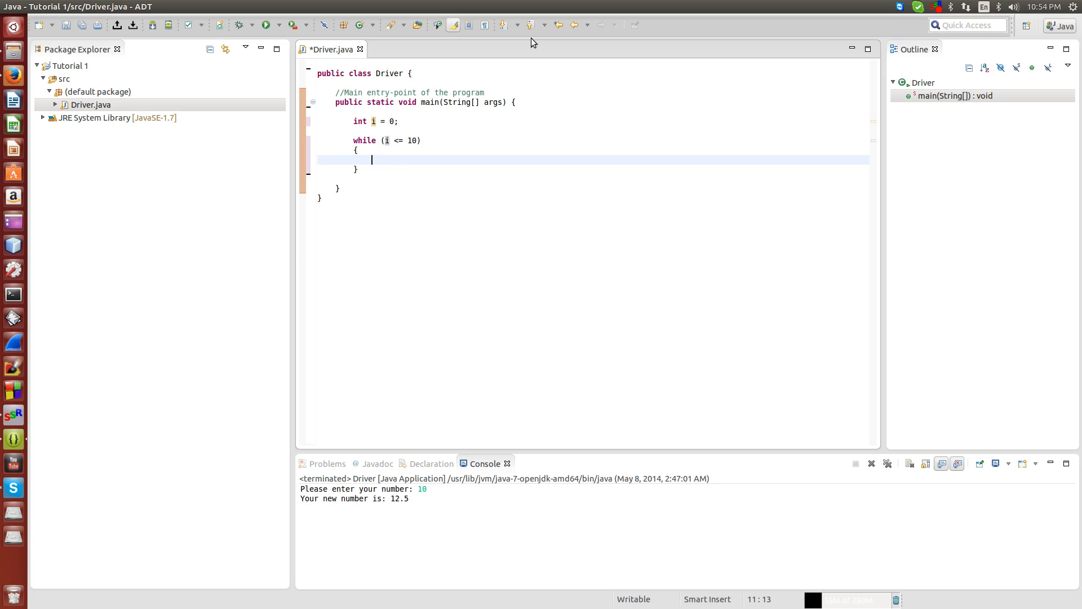
- Type 'System.out.println(i);' inside the while loop's braces
text(System.out.)
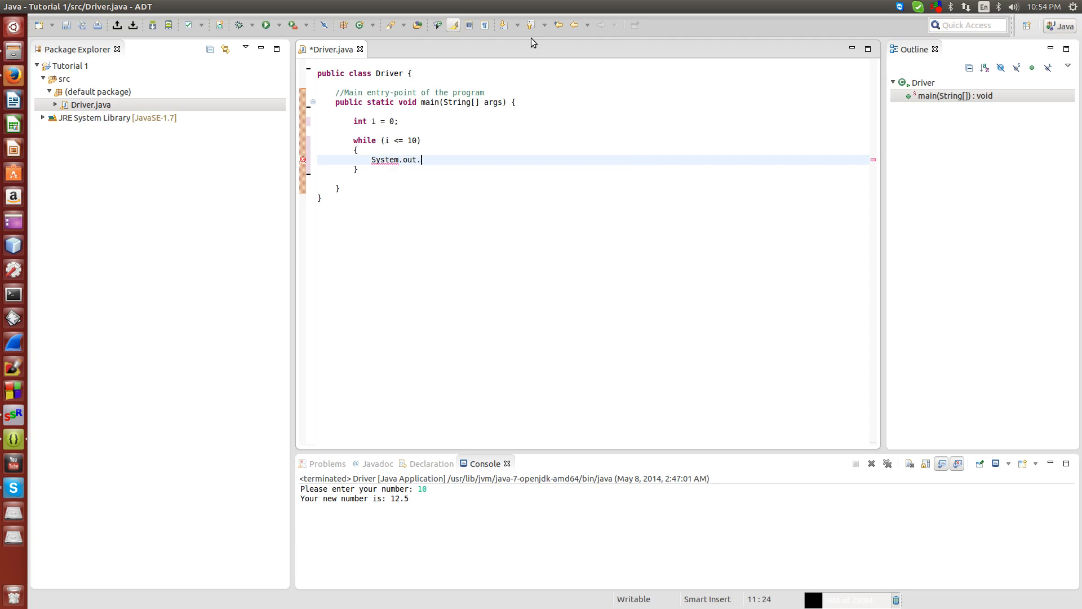
text(println()
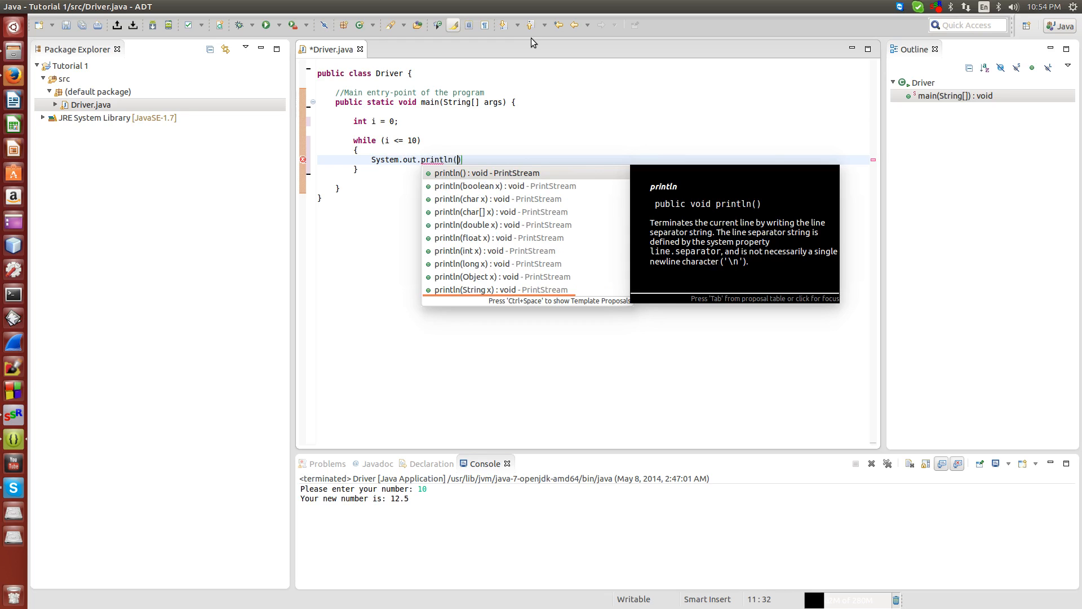
text(i)
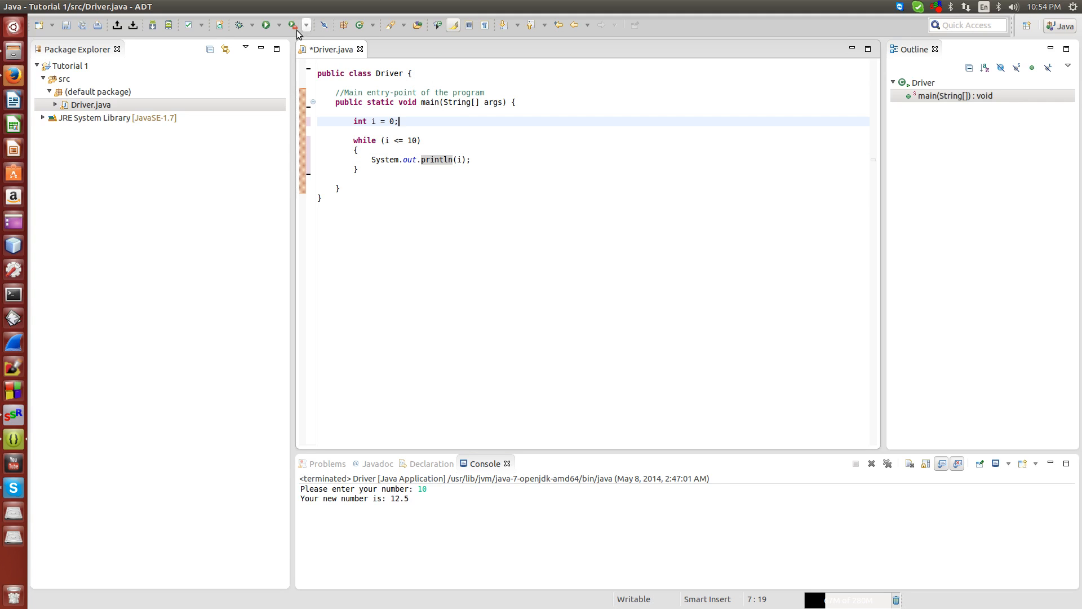
- Save and run Driver, then terminate it once the console repeats zeros
click(267, 25)
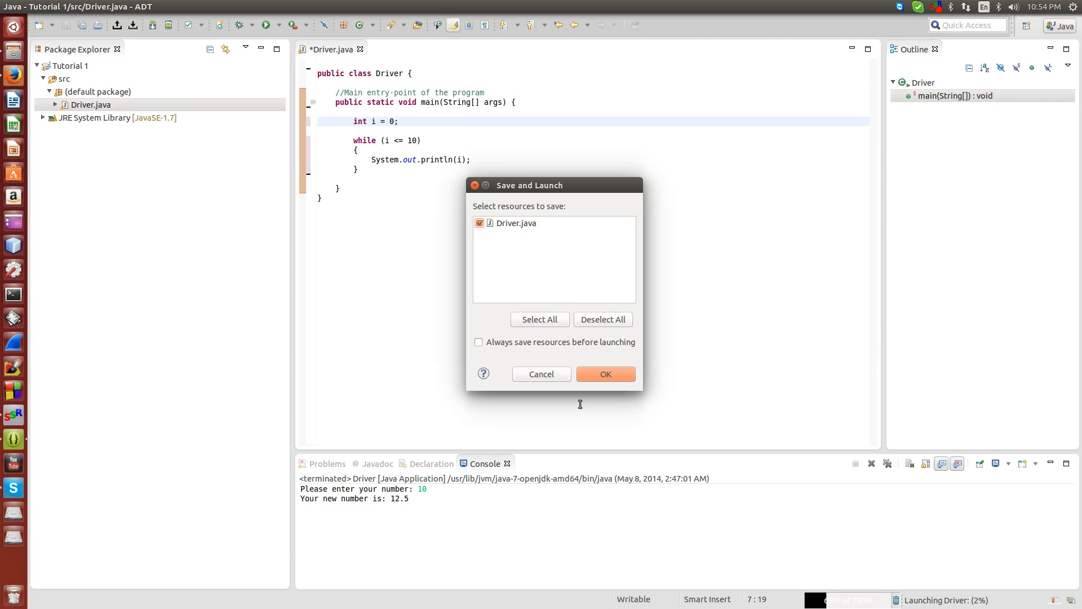
click(604, 373)
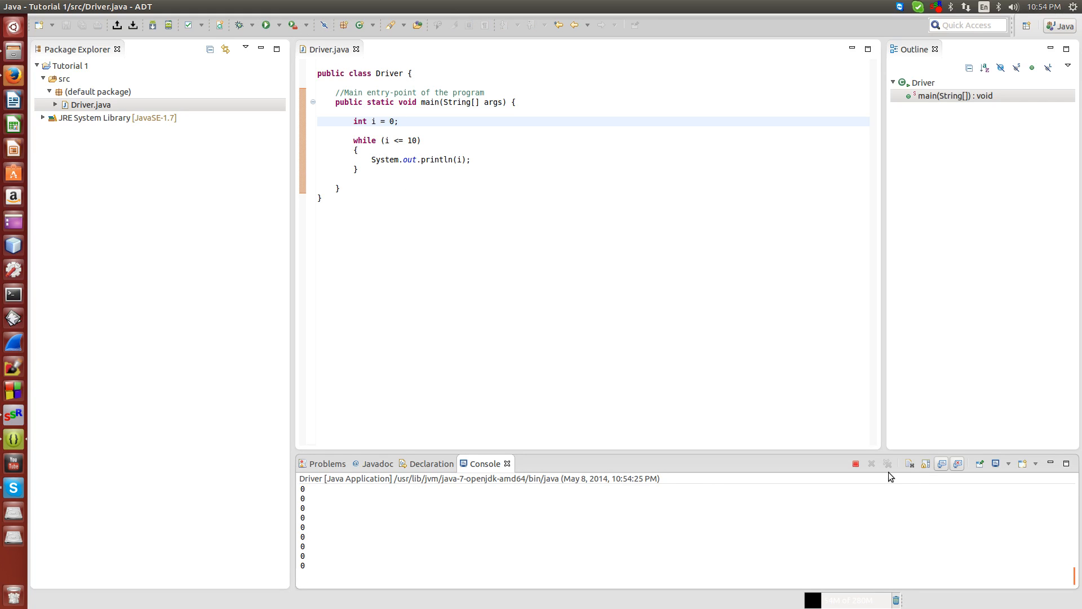
click(856, 464)
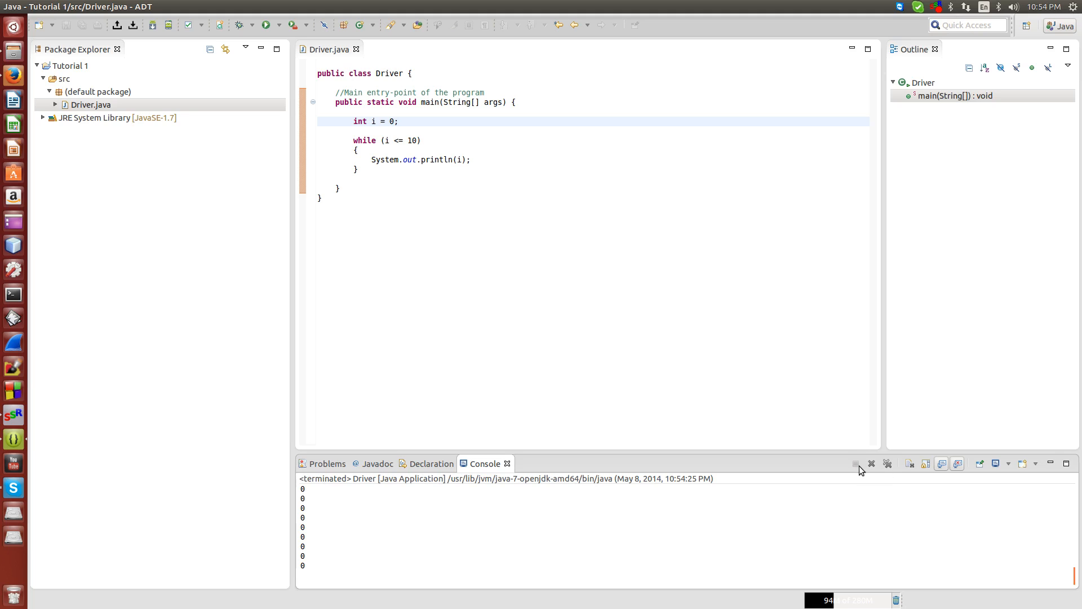
click(500, 178)
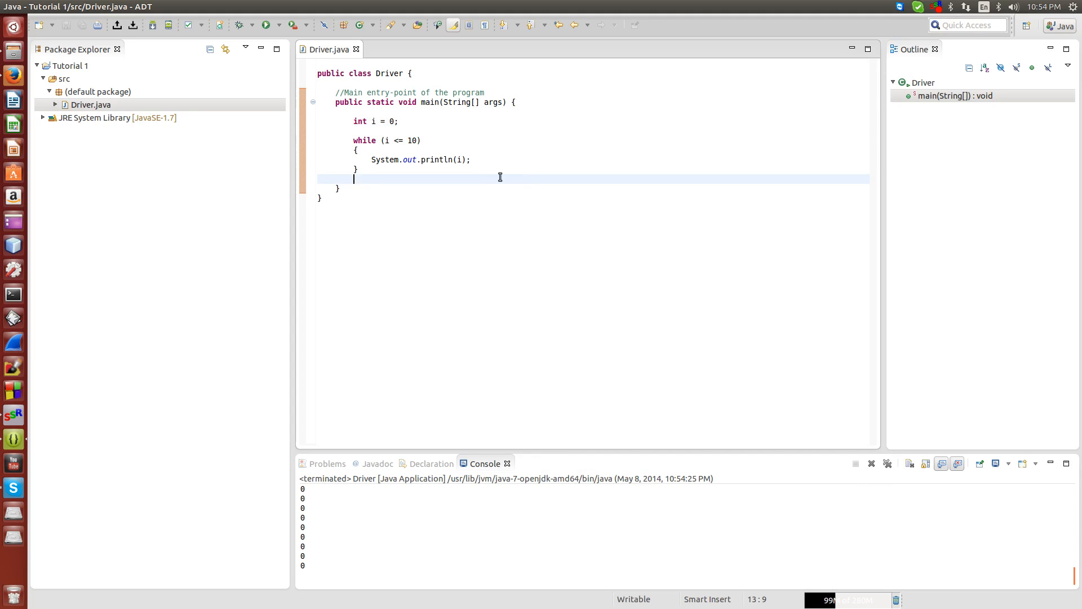
- Add 'i++;' on a new line after the println statement in the loop
click(471, 160)
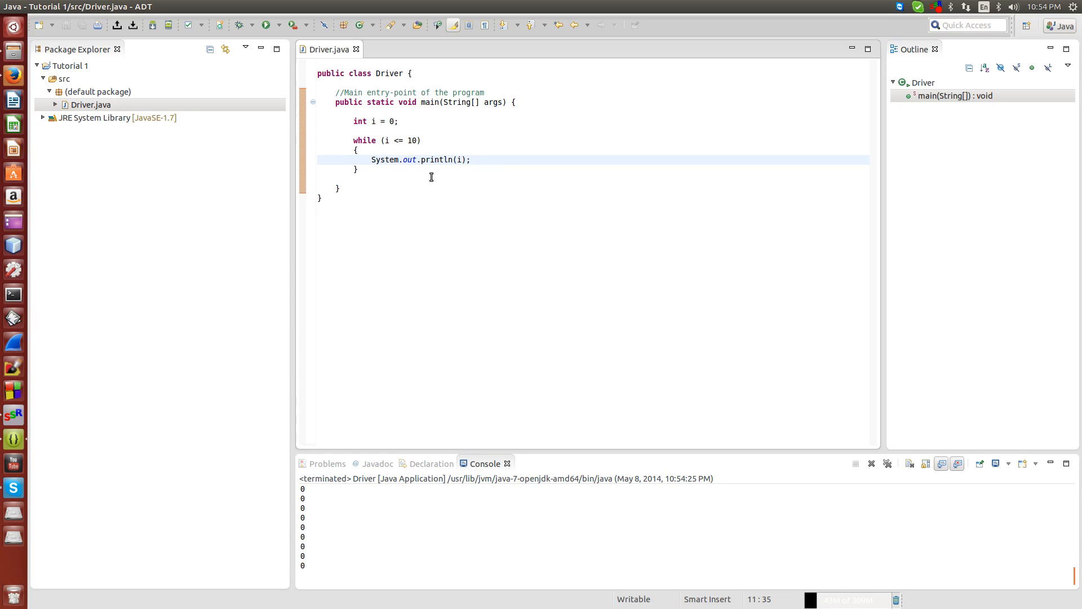
click(373, 120)
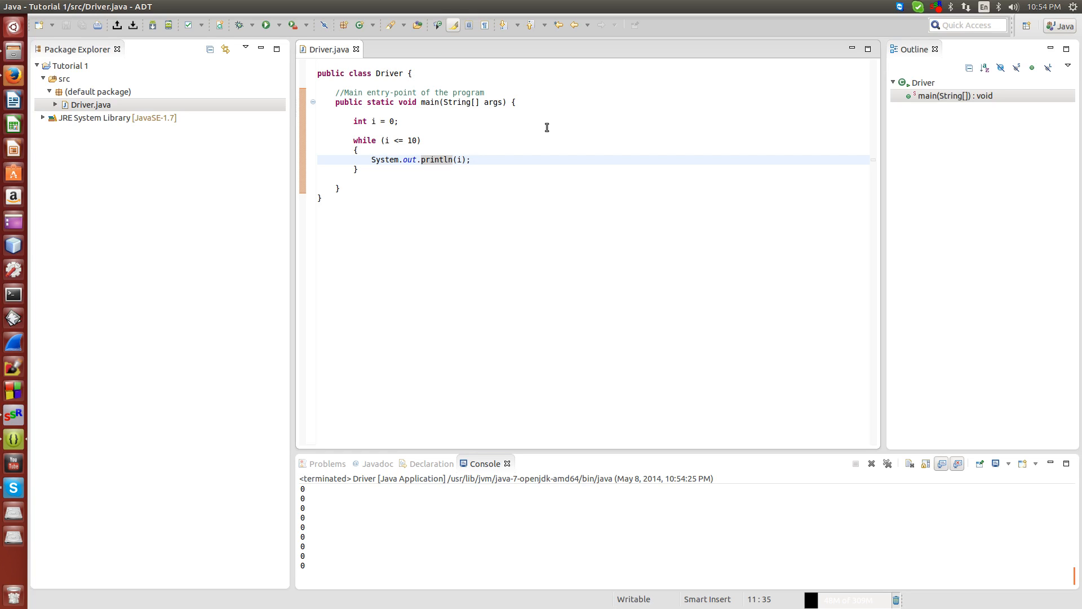
text(i)
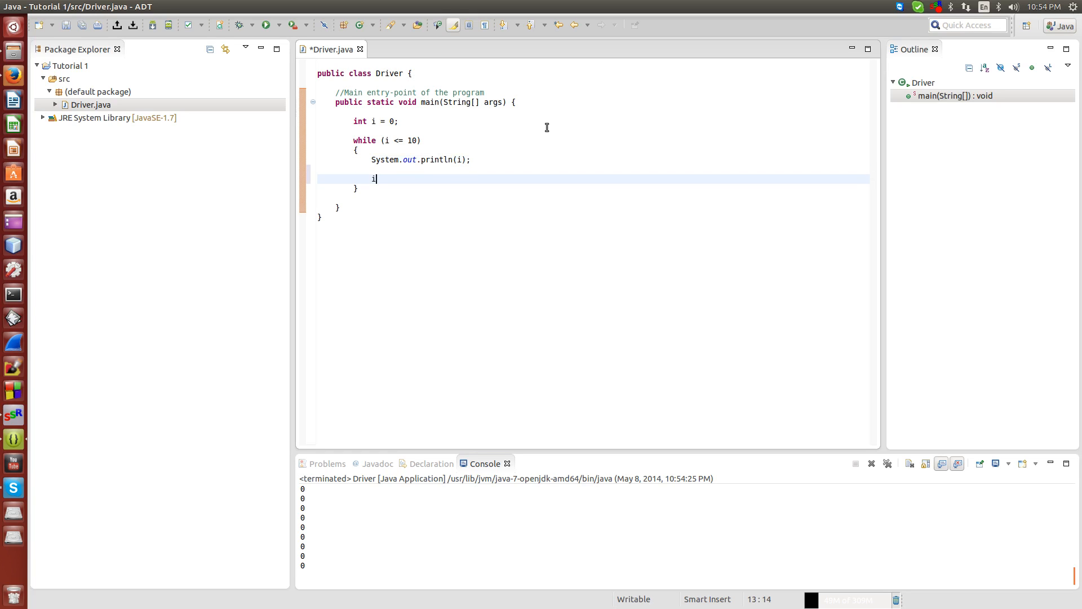
text(++;)
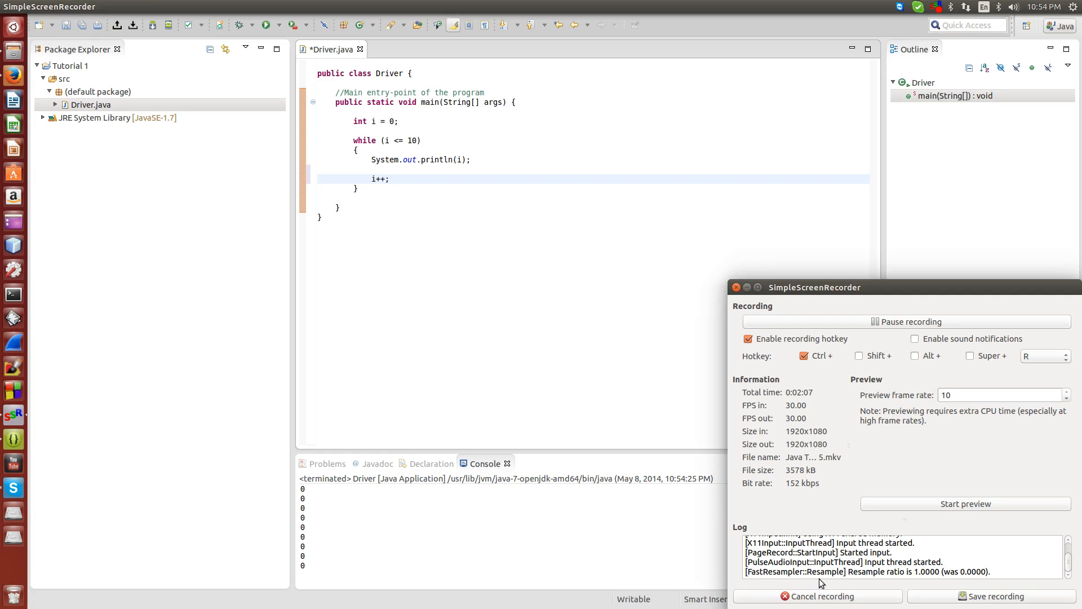
mouse_move(758, 235)
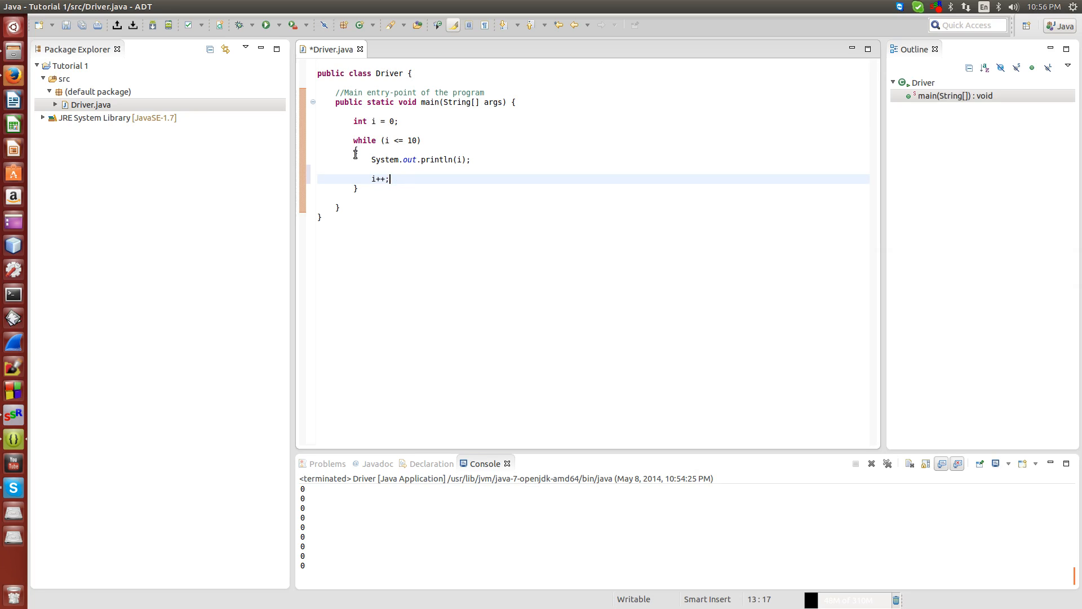
- Type trace comments //0, //1, //0 + 1 = 1; and //1 + 1 = 2 below i++
click(357, 152)
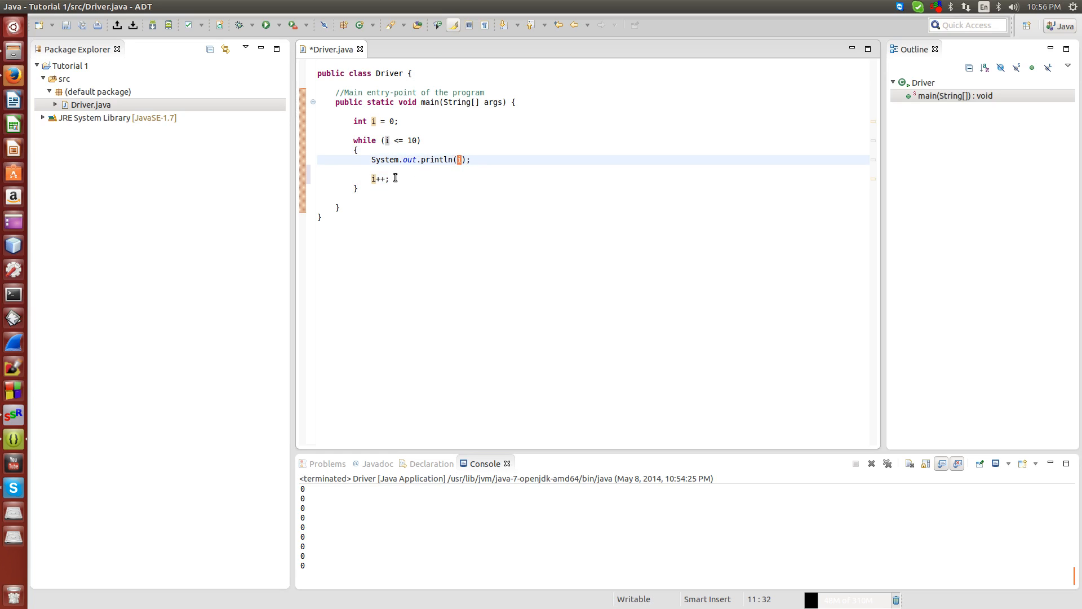
click(359, 189)
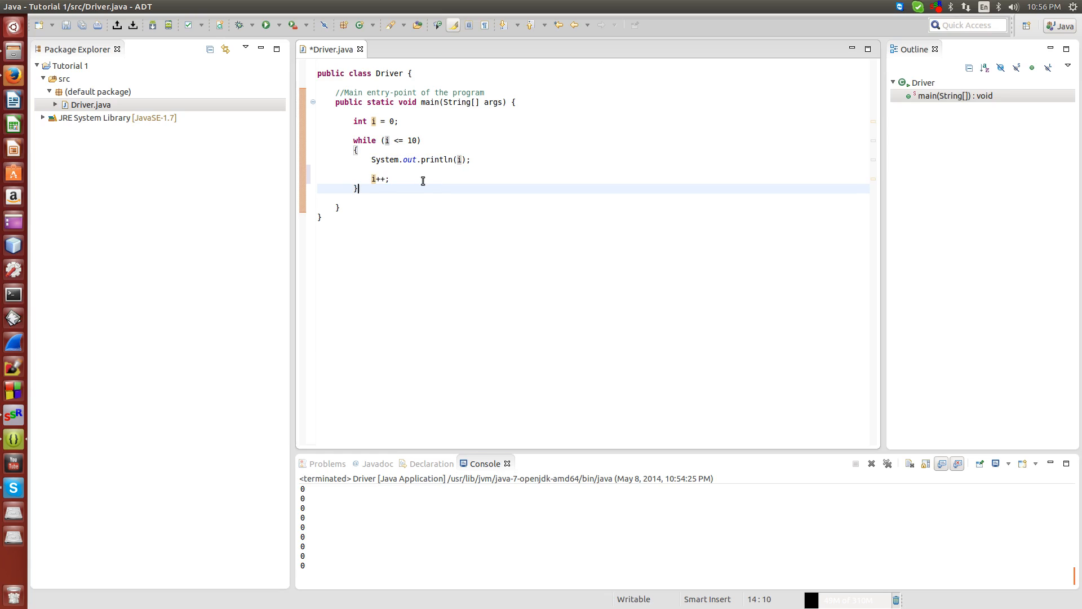
text(/)
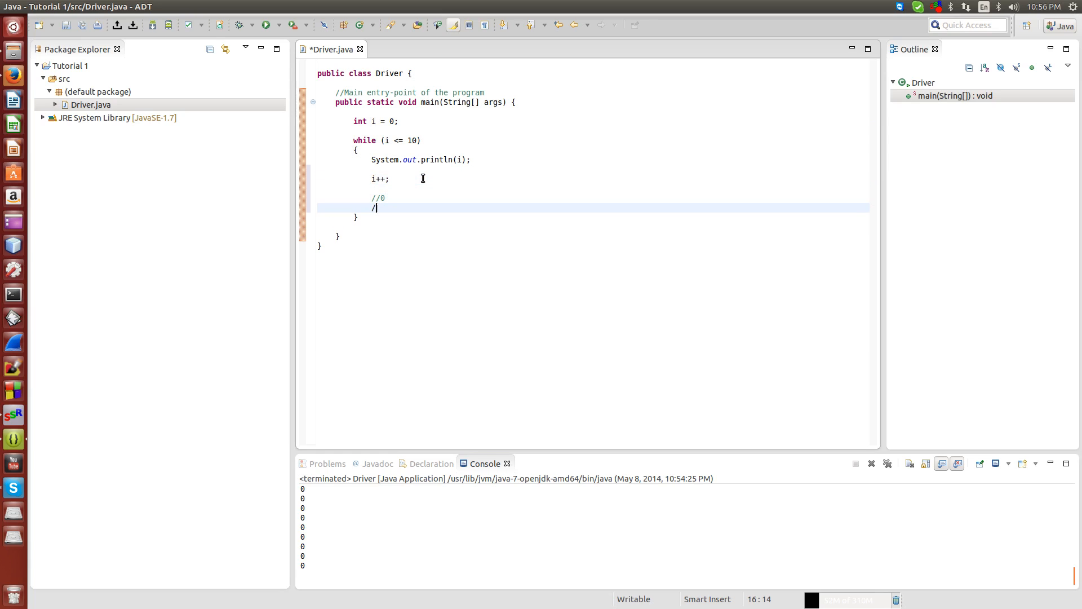
text(/1)
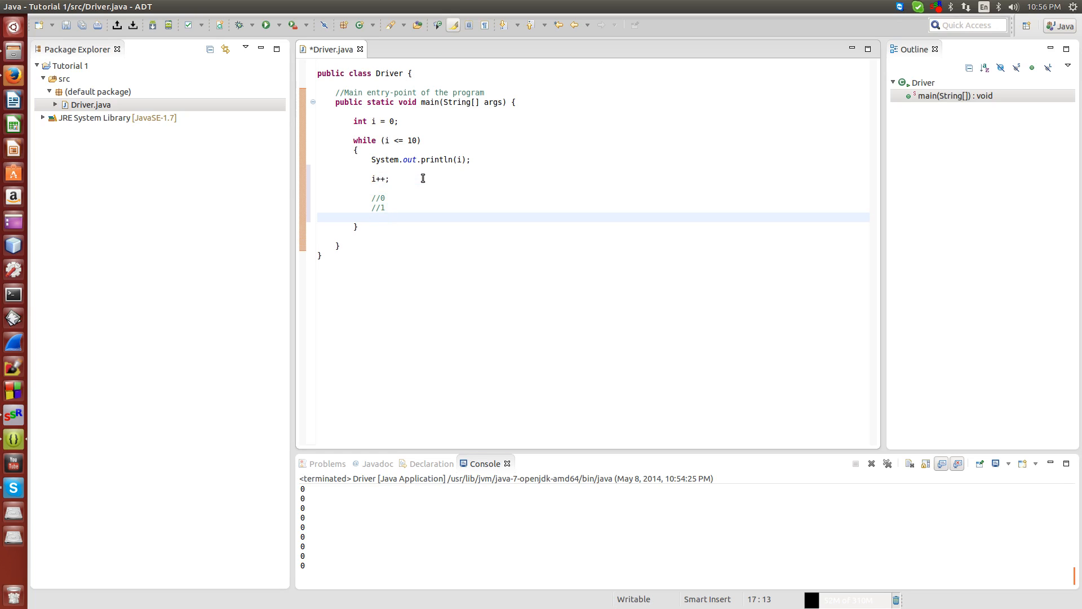
text(//0 + 1 =)
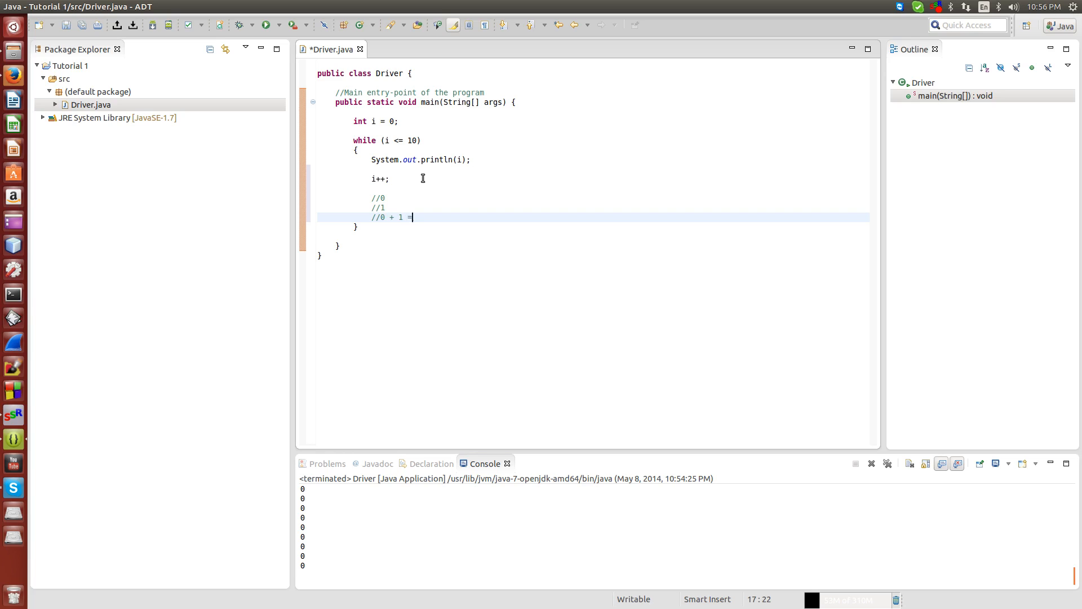
text(1;)
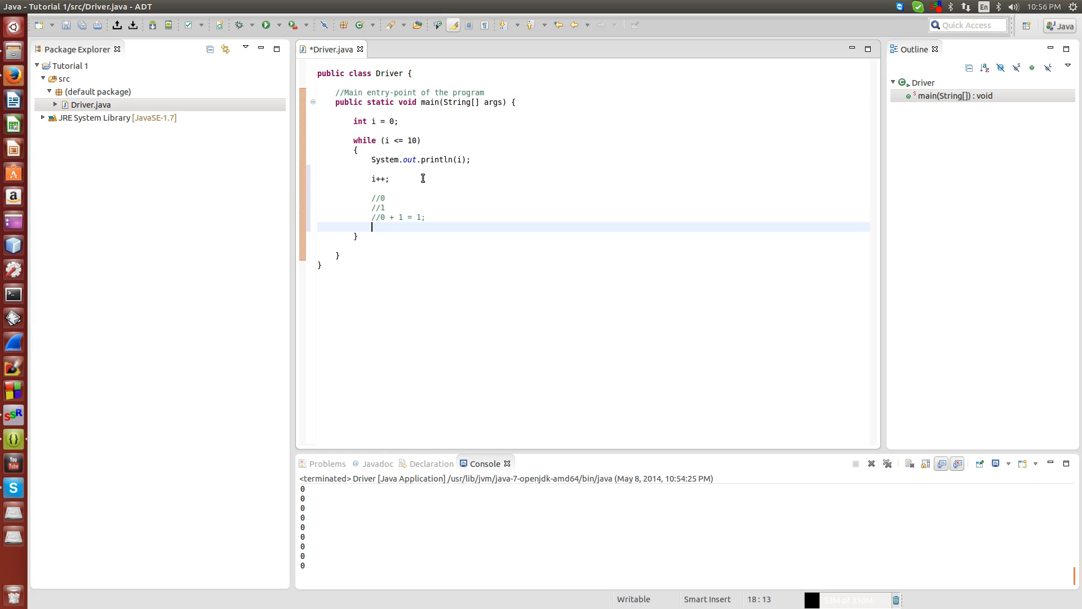
text(//1 + 1 = 2)
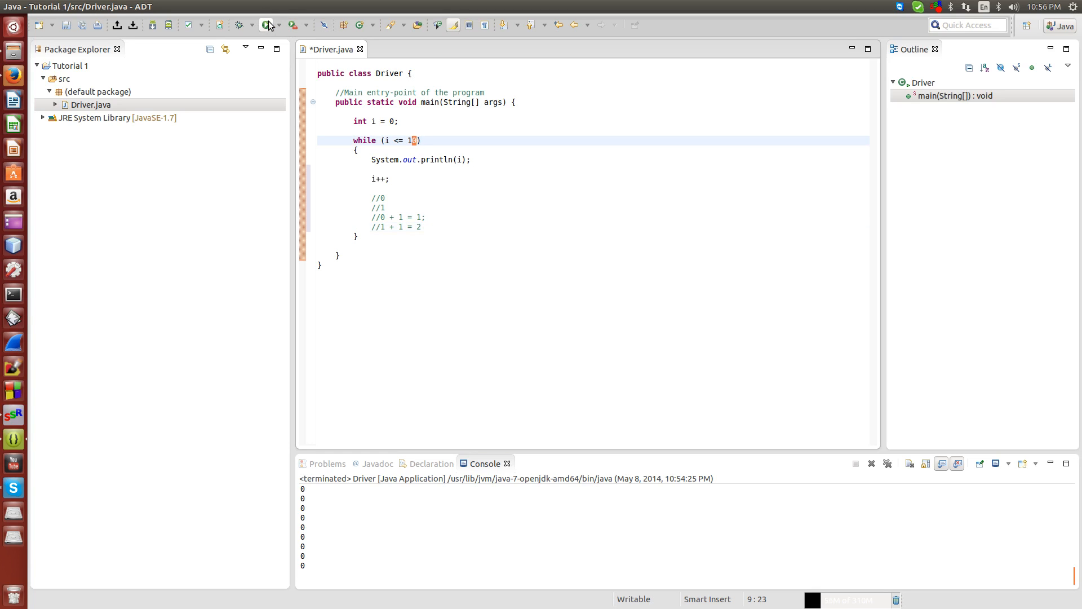
click(265, 25)
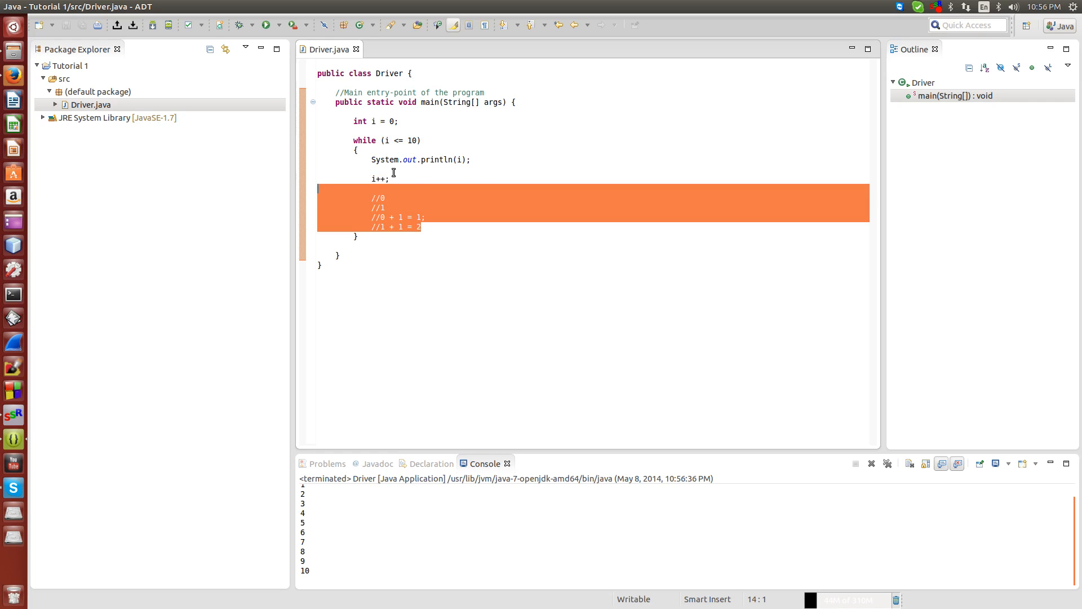
- Delete the arithmetic comments, change the condition to 'i <= 10 && i > 0', and decrement i
key(Delete)
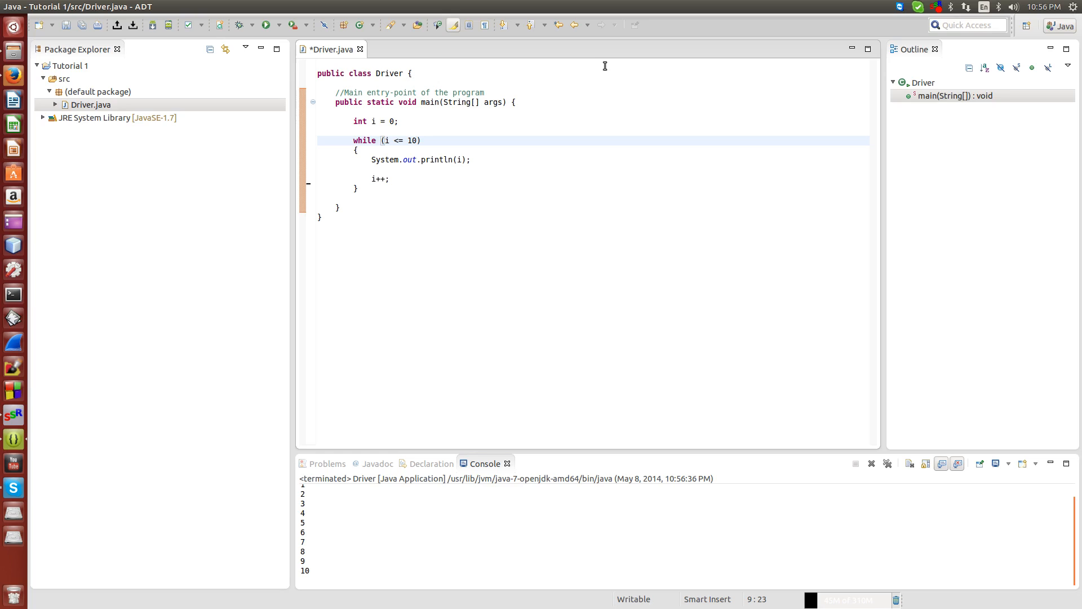
text(" ")
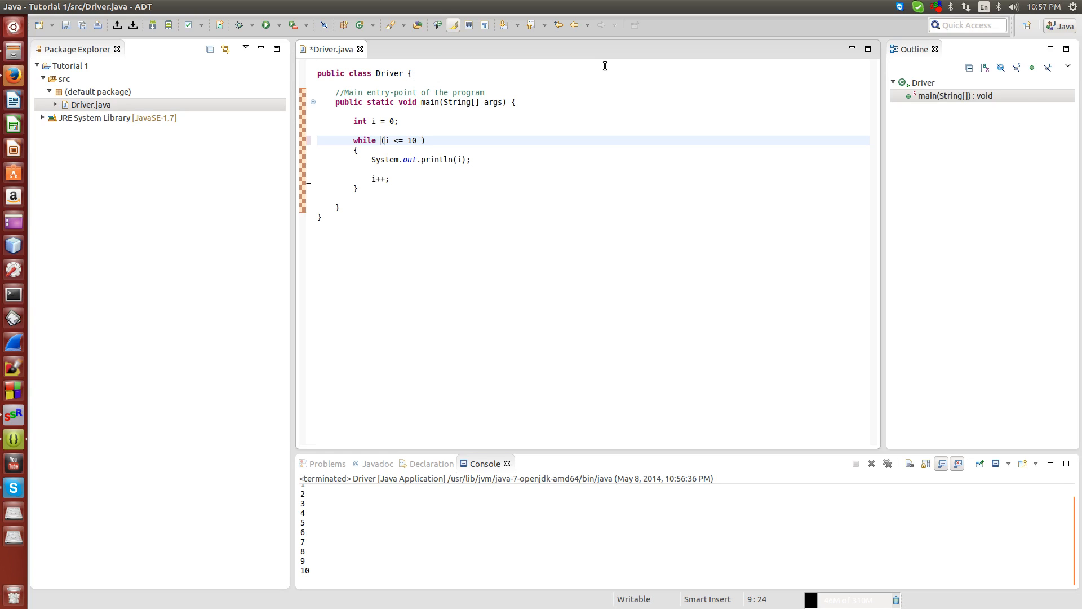
text(&)
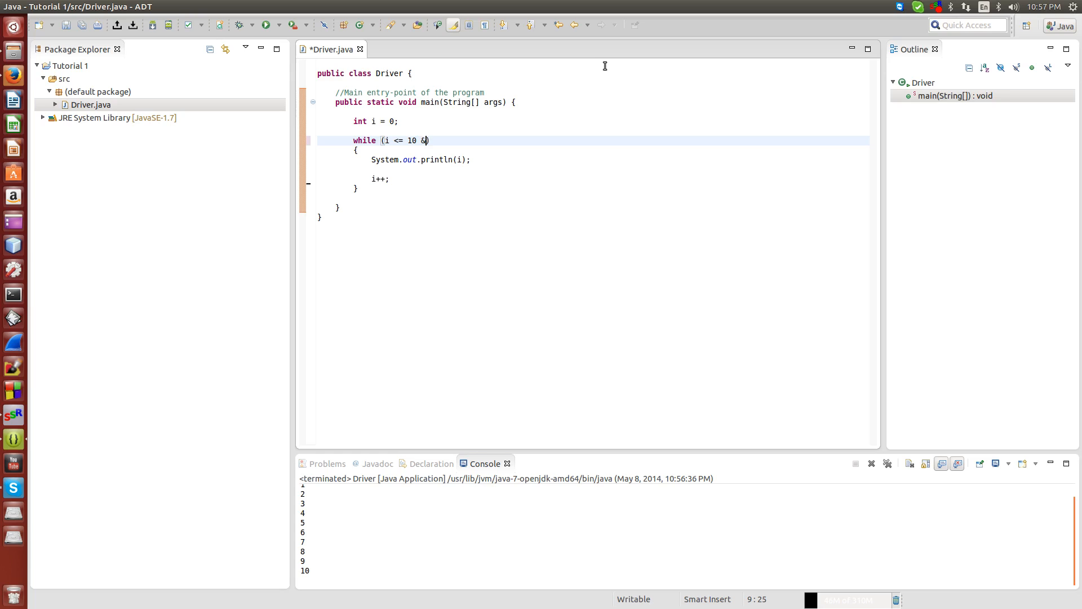
text(& i)
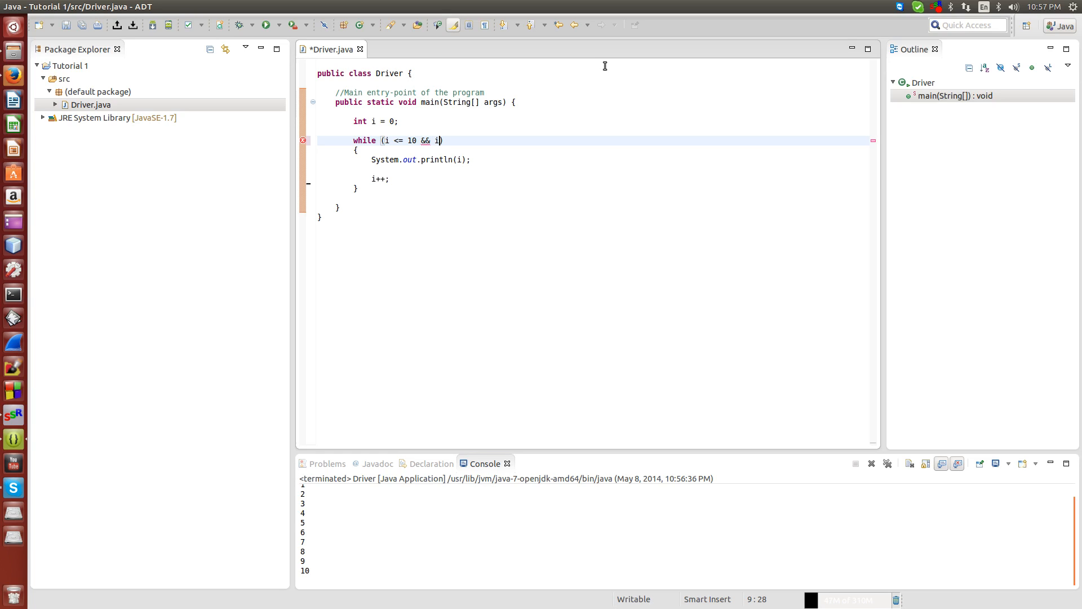
text(>)
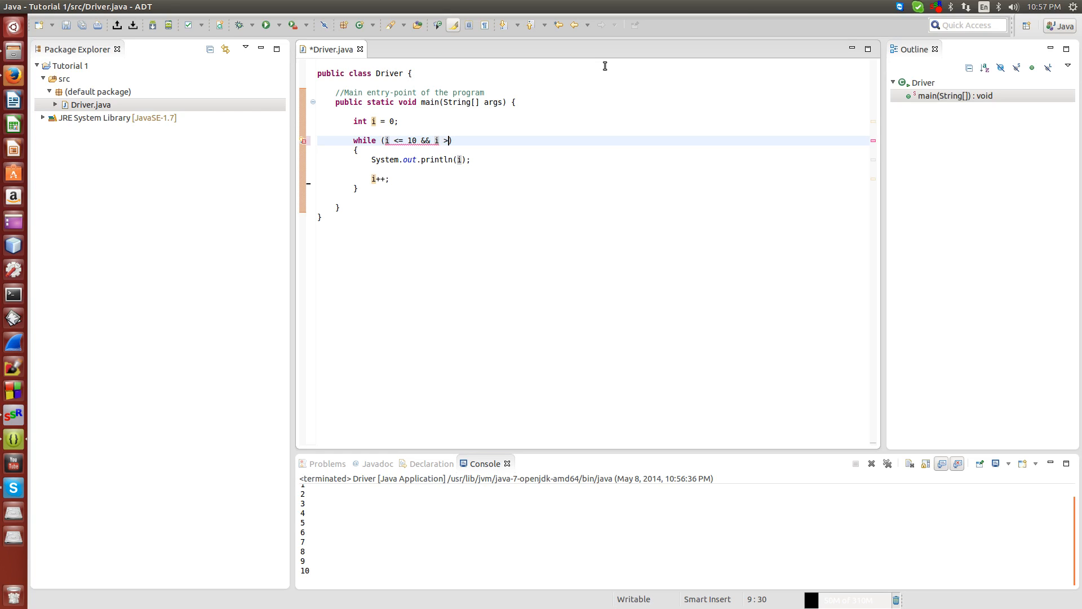
text(=)
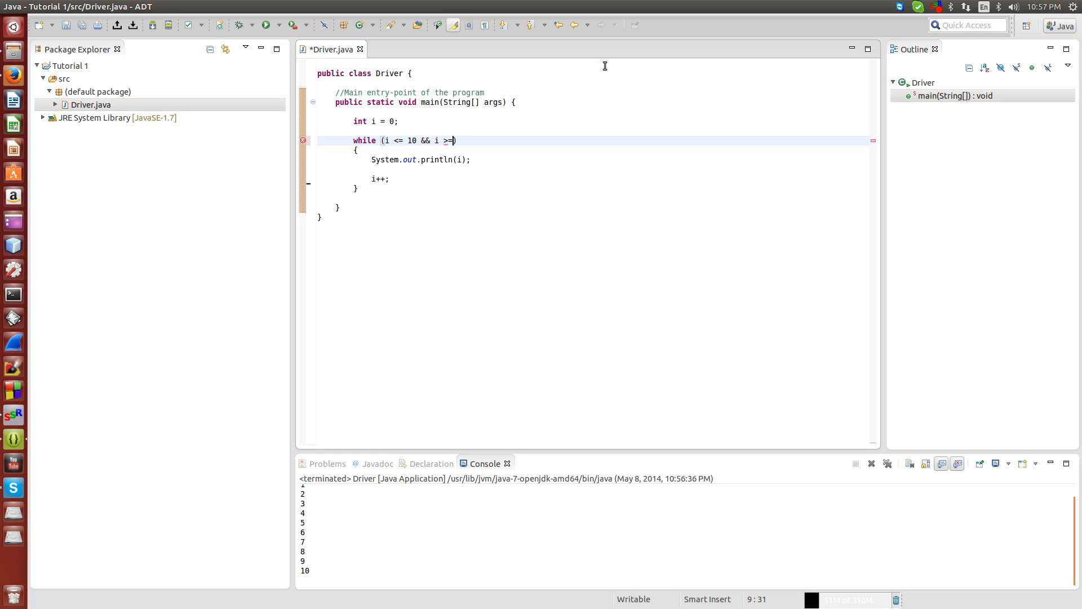
key(BackSpace)
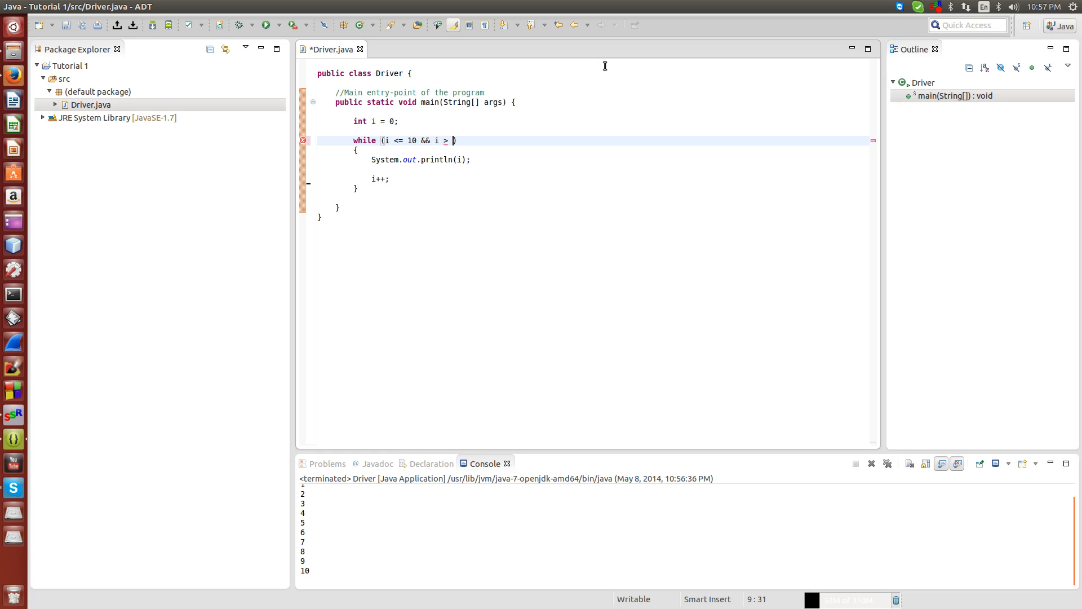
text(0)
click(380, 178)
text(--)
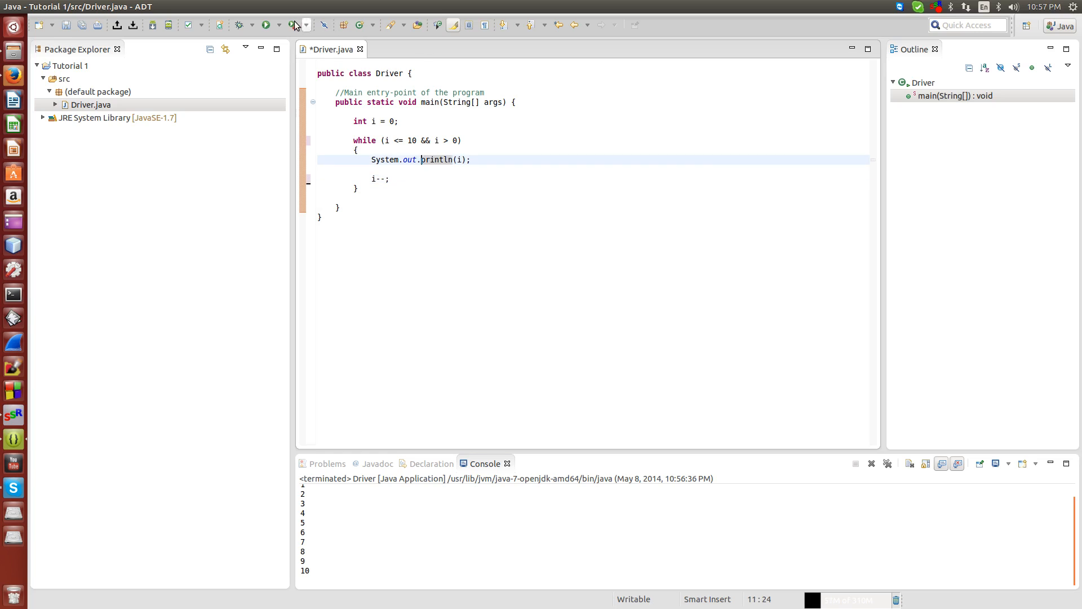
- Save and run Driver, change the condition to 'i >= 0', and rerun it
click(266, 25)
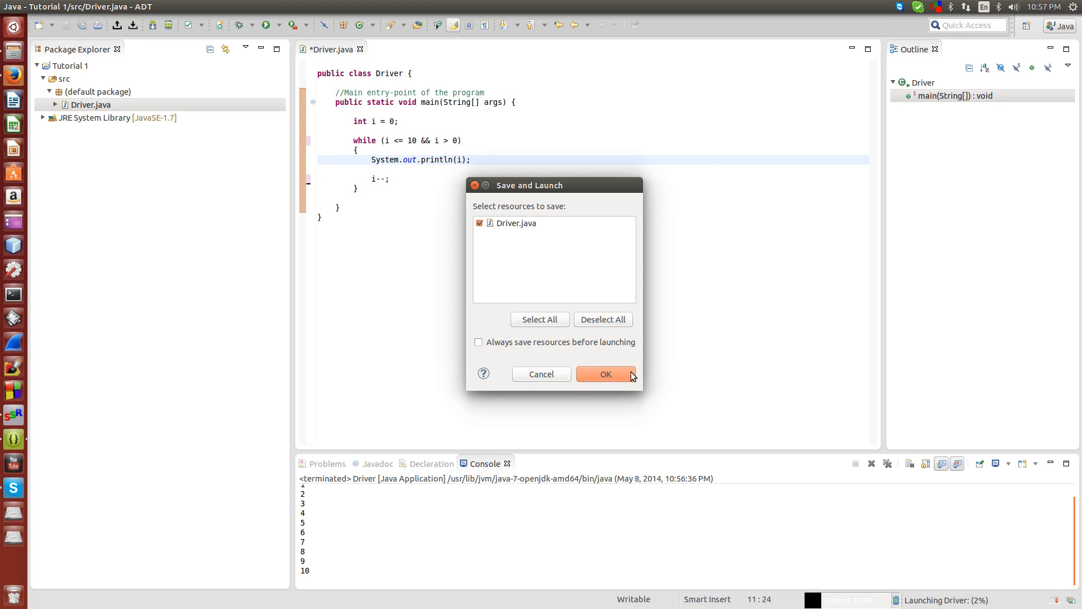
click(604, 374)
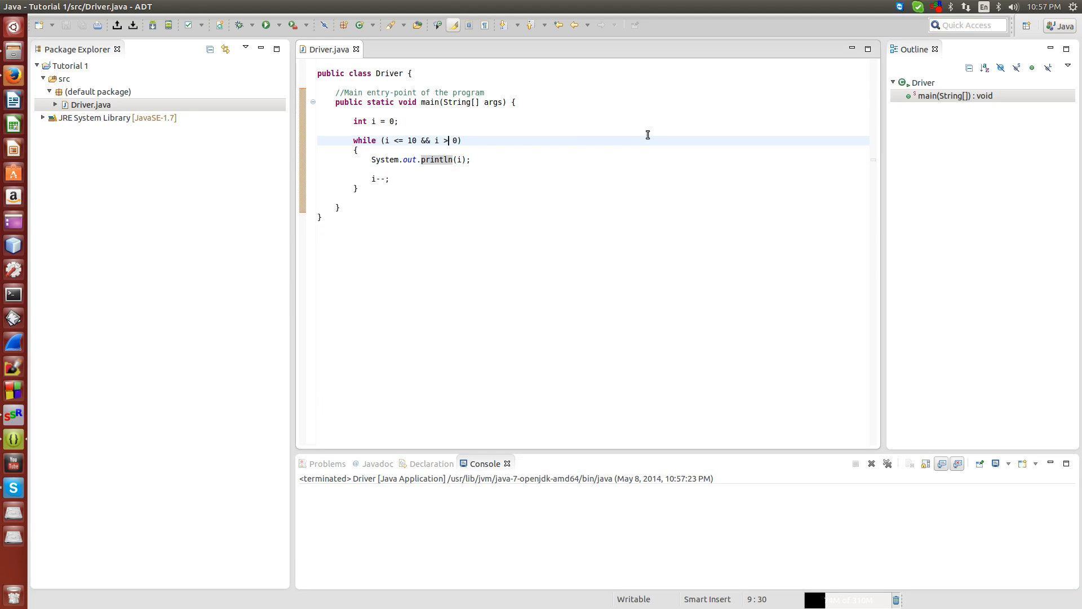
text(=)
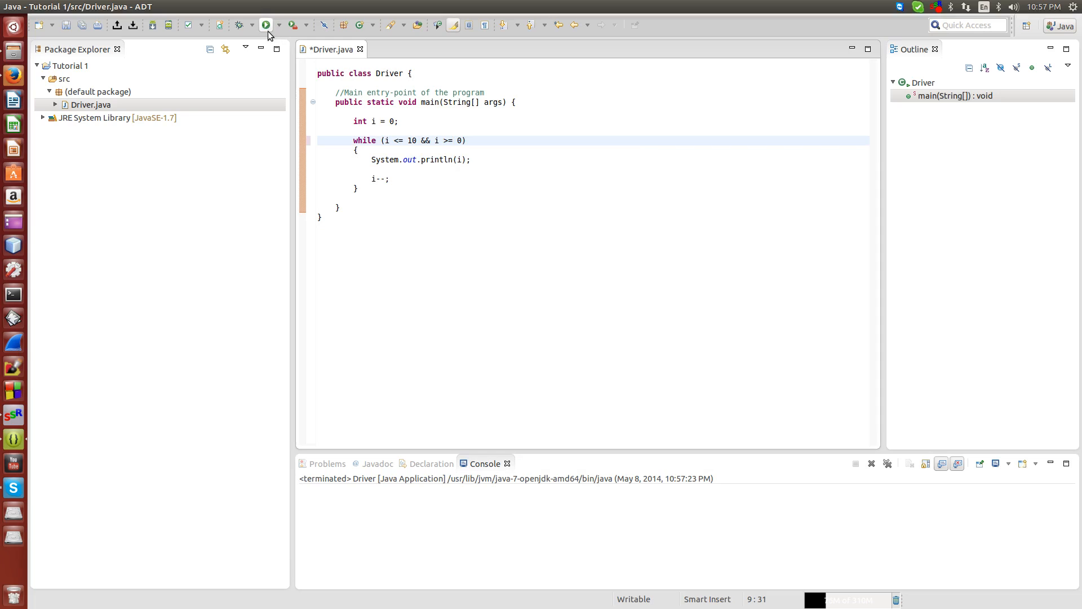
click(266, 24)
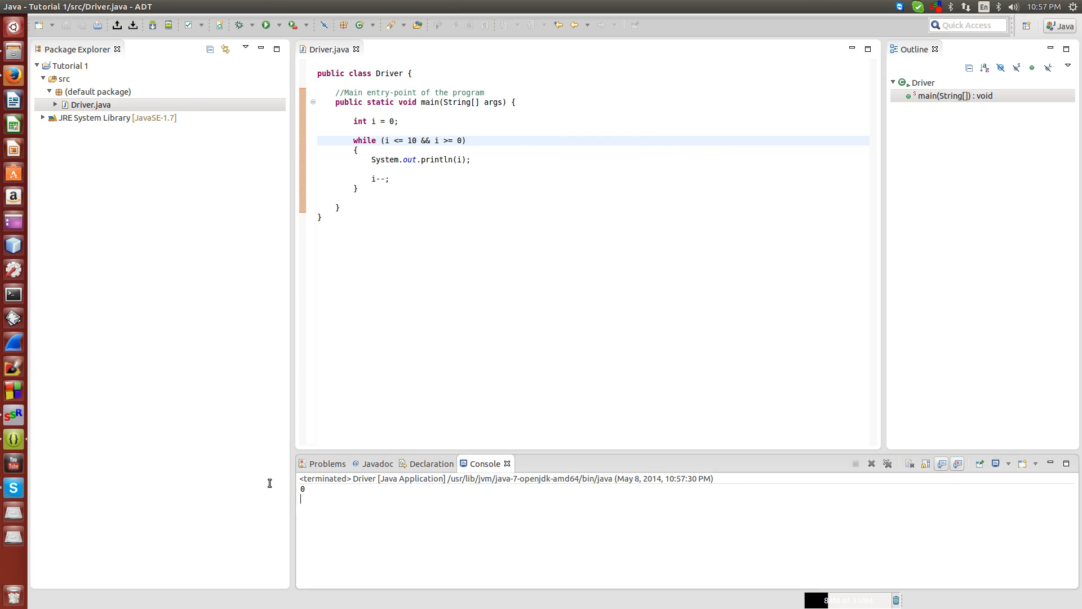
click(372, 170)
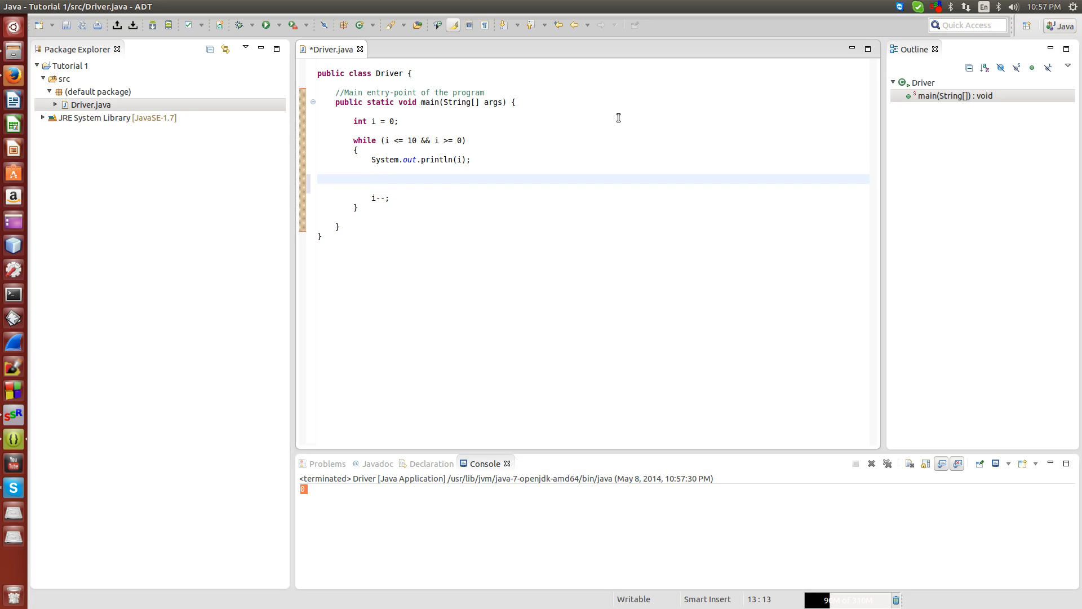
- Type comments //i = 0, //0 and //0 - 1 = -1 below the print statement
text(//i = 0)
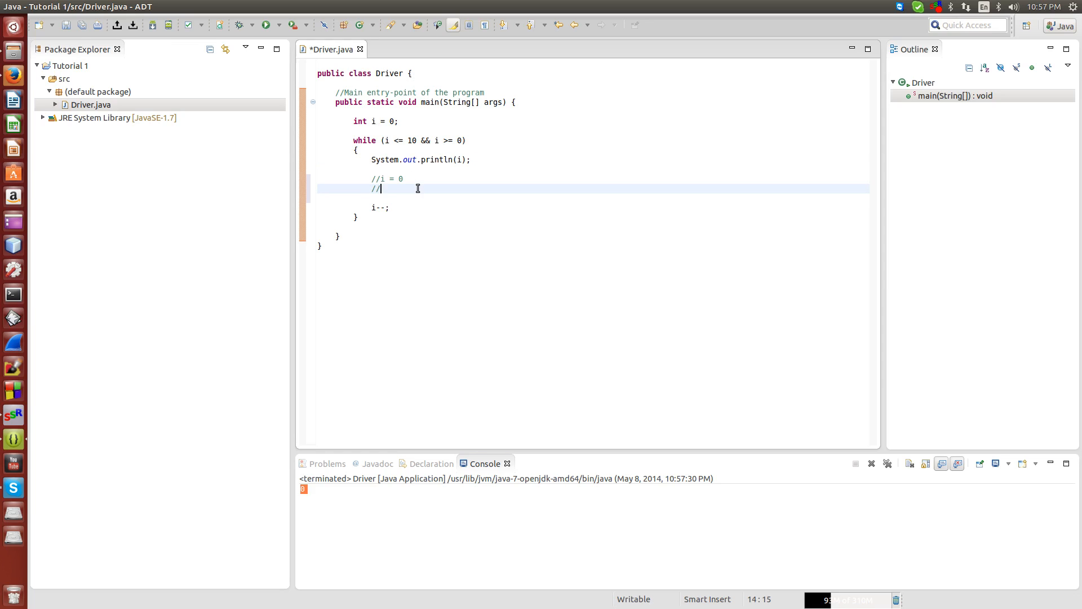
text(0)
text(//0 - 1 = -)
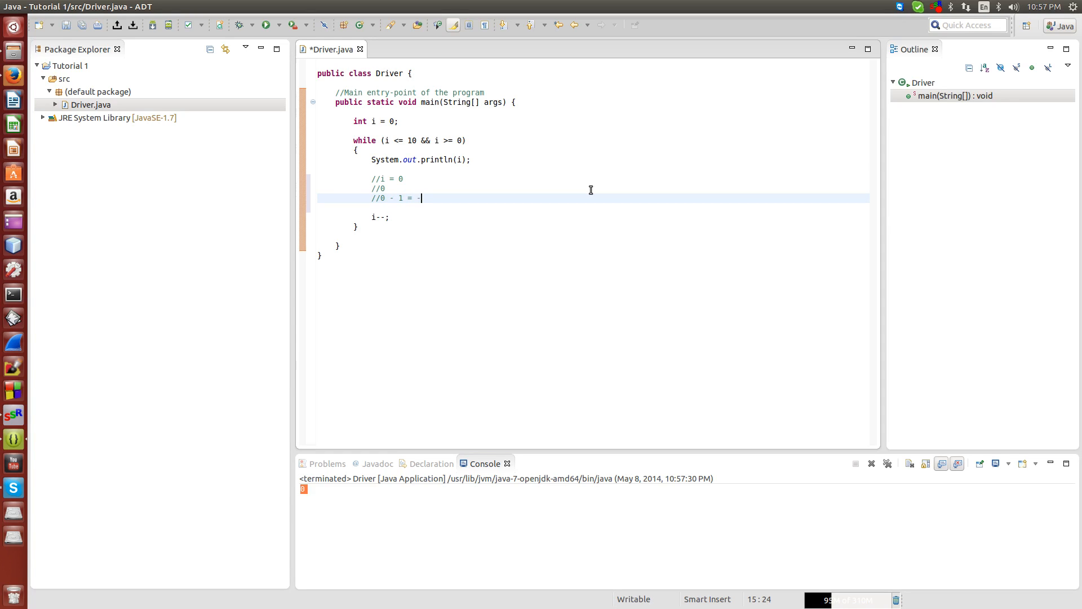
text(1)
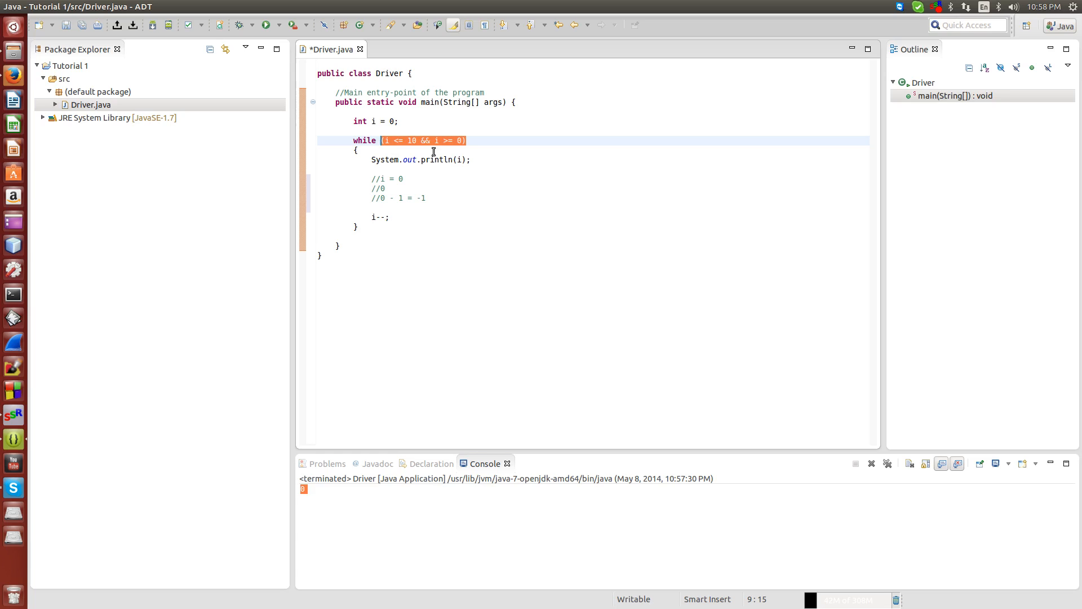
mouse_move(456, 145)
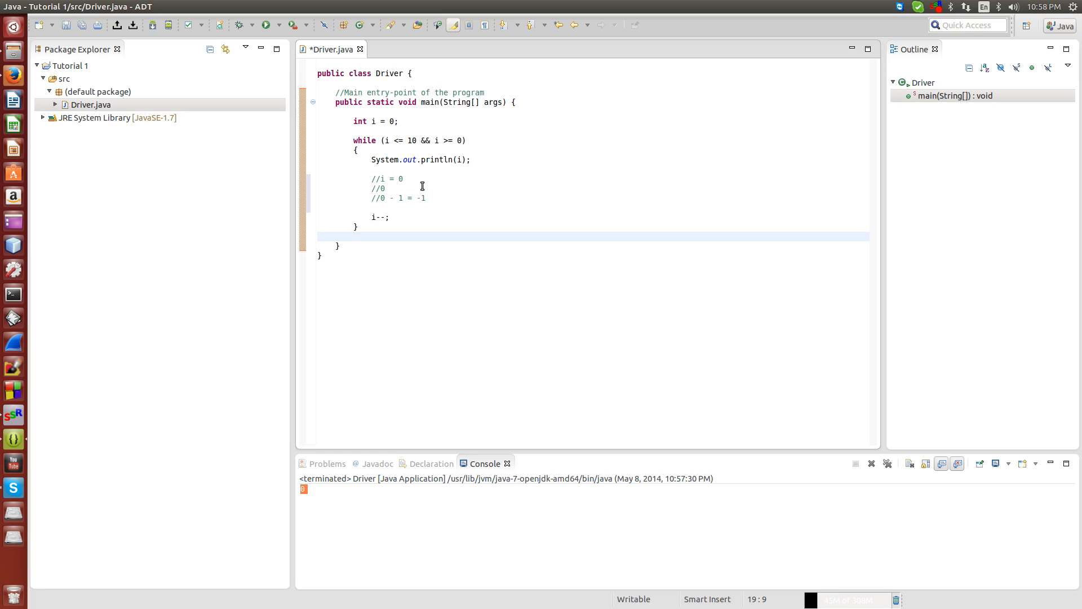
mouse_move(416, 187)
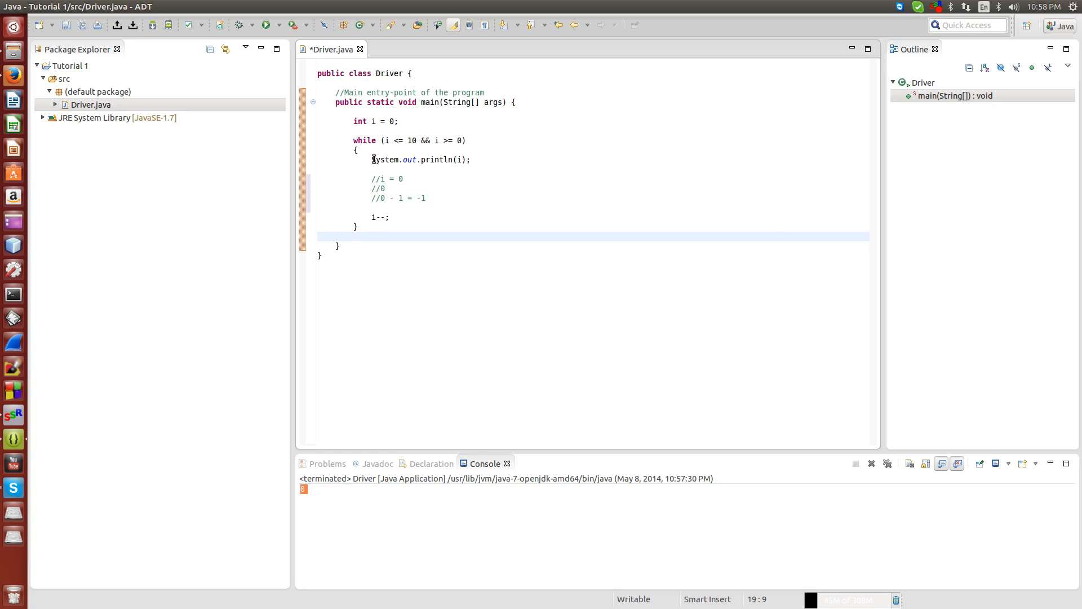
mouse_move(397, 173)
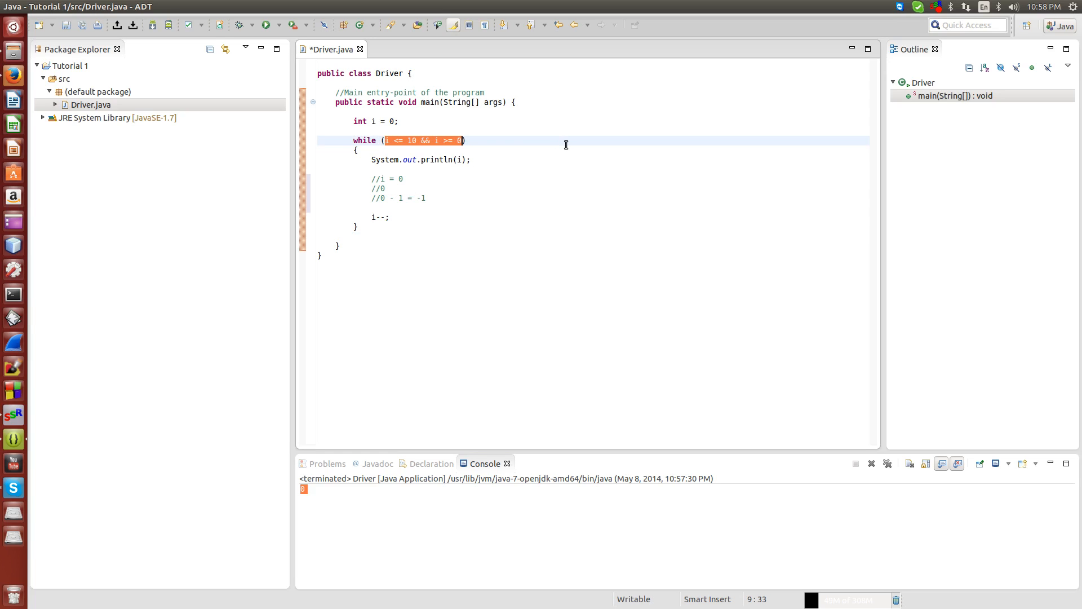
- Replace the loop condition with 'true' and launch Driver to reach the save prompt
key(Delete)
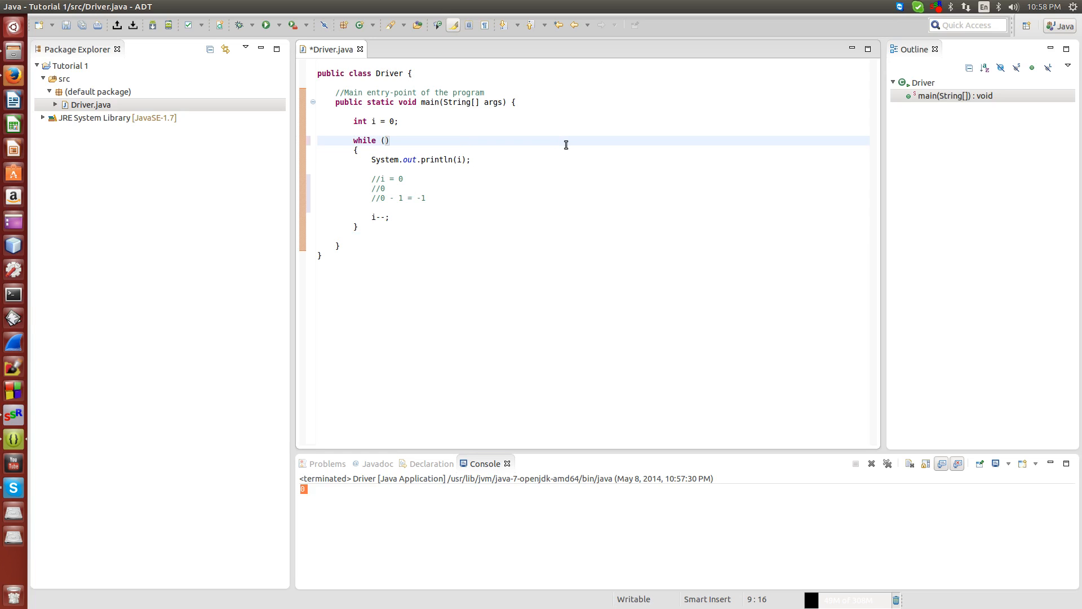
text(true)
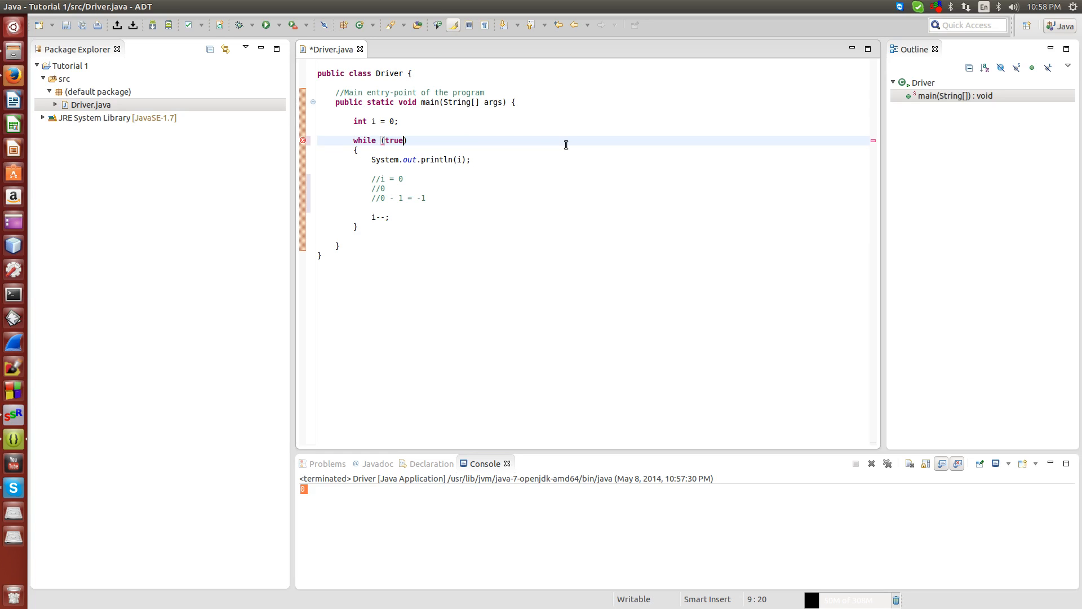
click(434, 236)
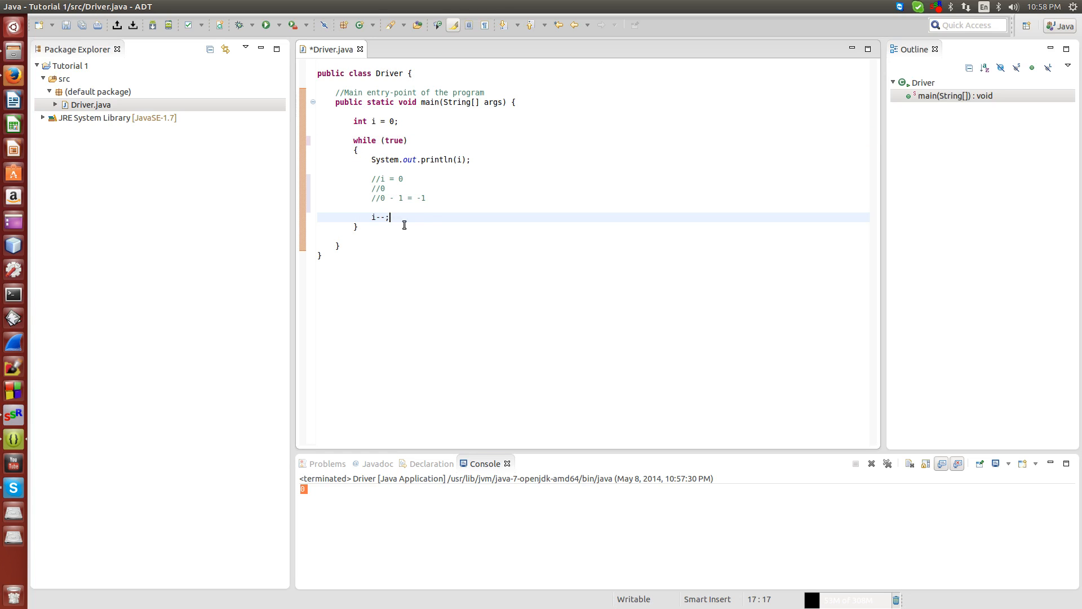
click(262, 25)
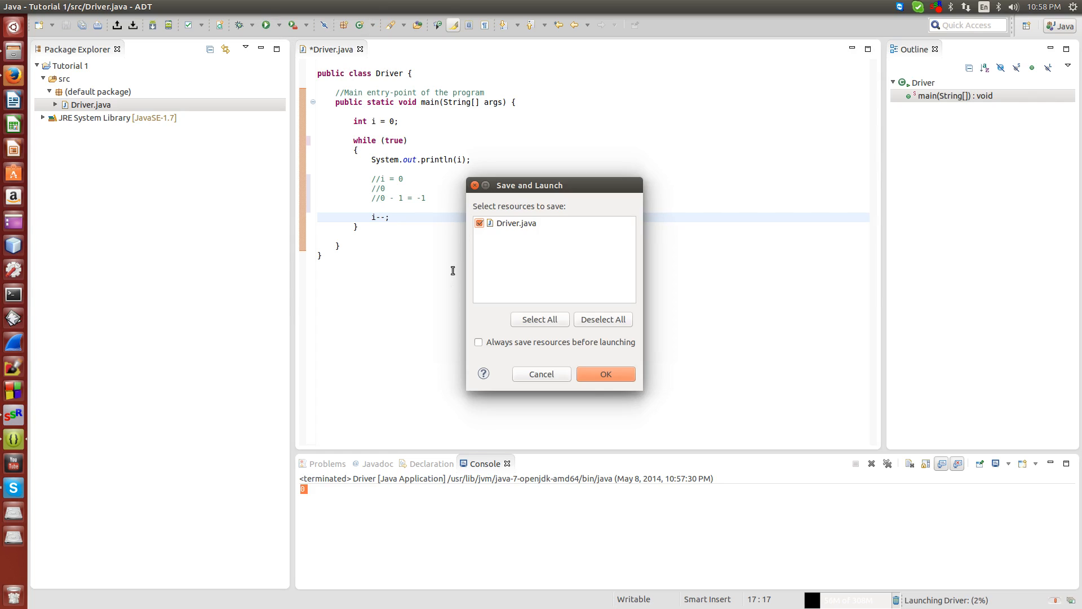
- Confirm the Save and Launch dialog so Driver.java saves and runs, counting down past -3048400
click(604, 373)
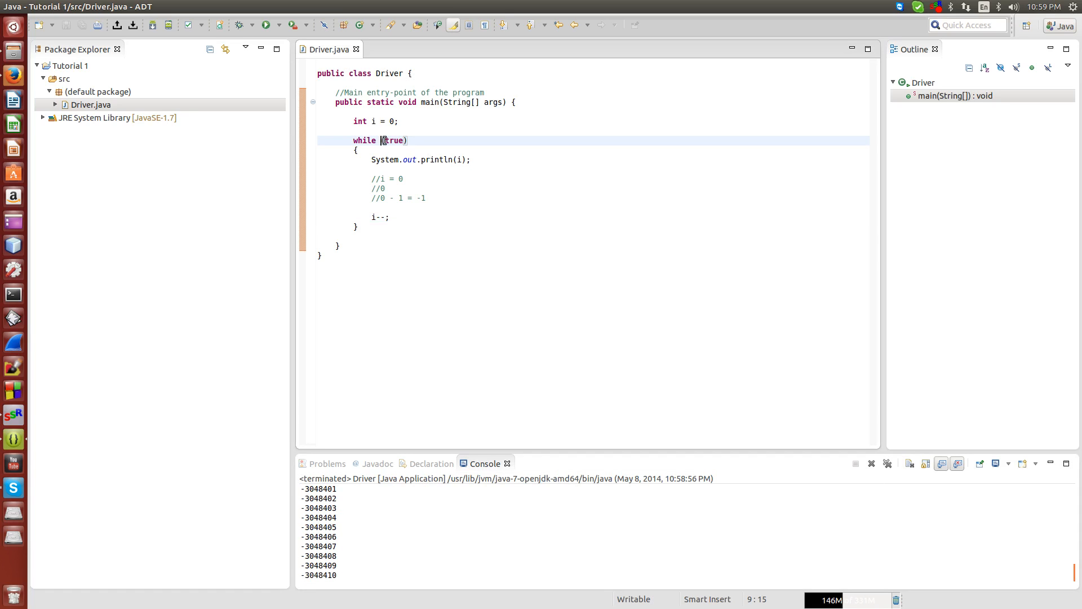
double_click(393, 141)
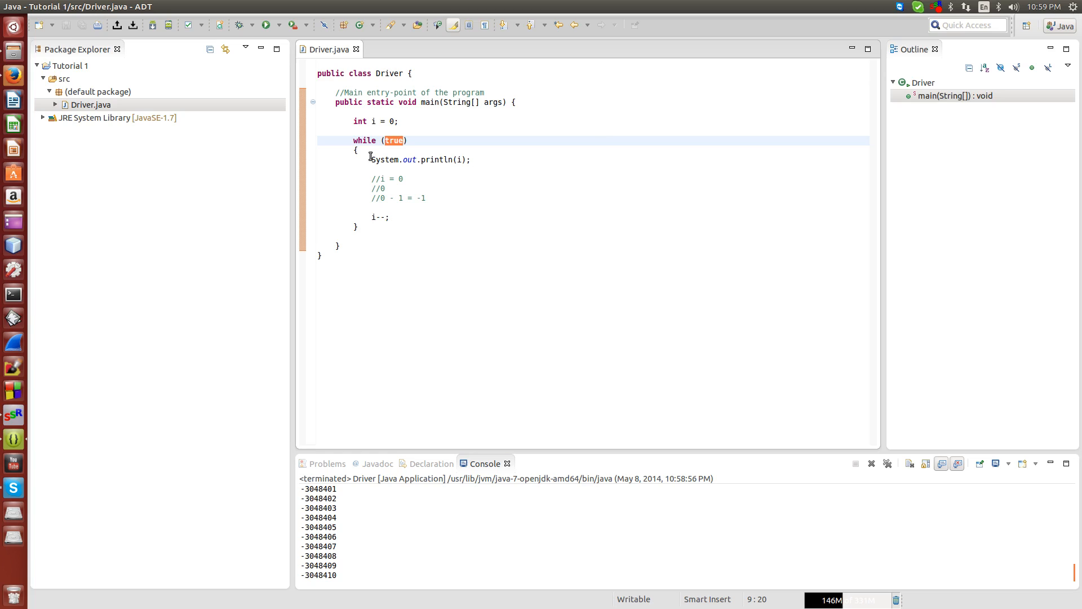
drag(354, 141, 388, 216)
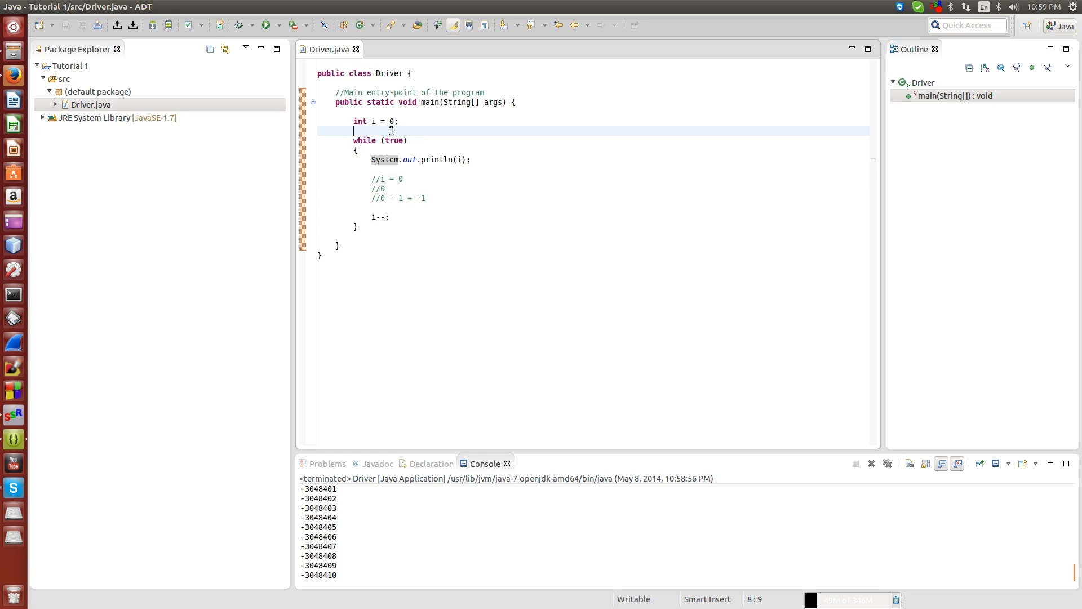
mouse_move(495, 132)
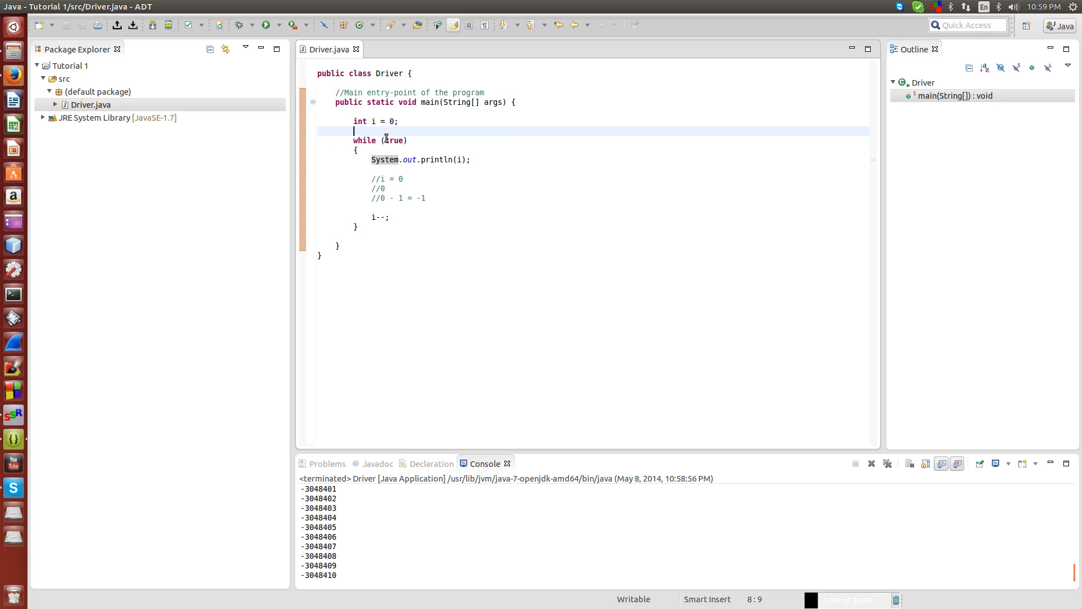
double_click(394, 140)
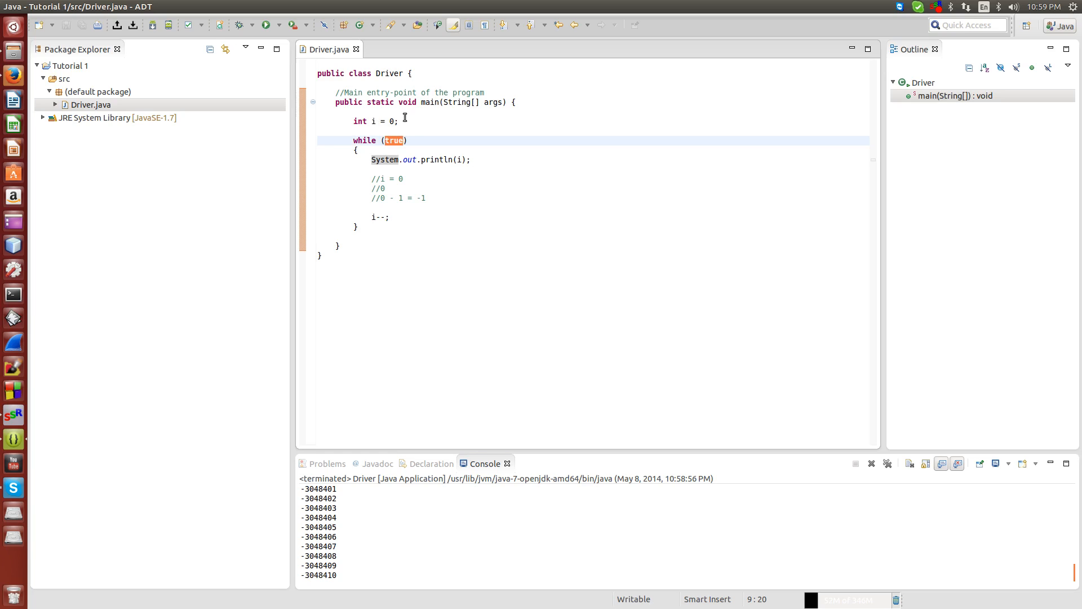